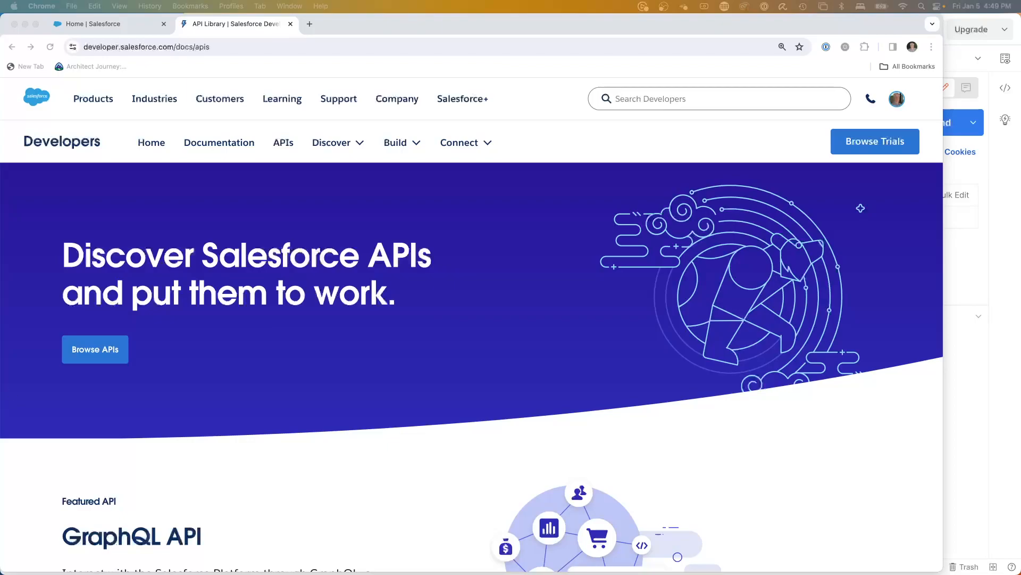
Scroll the Salesforce API Library card grid down until the Tooling API card appears.
scroll("down", 3)
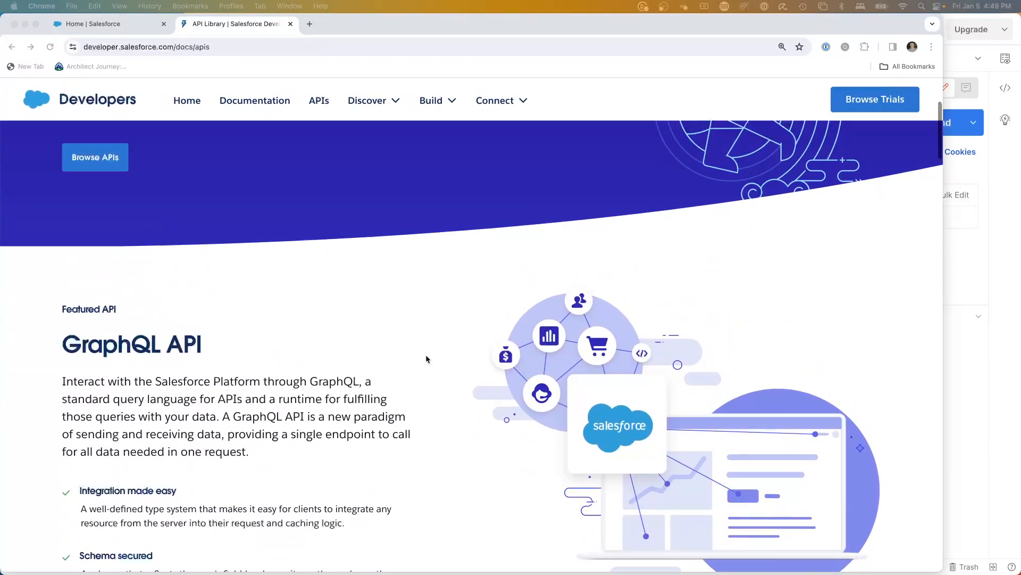
scroll("up", 3)
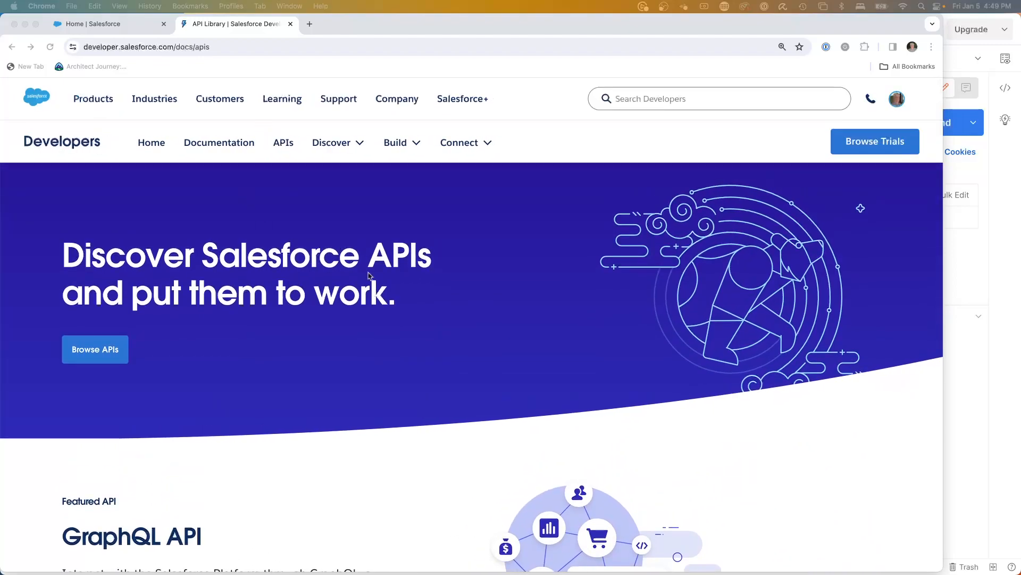
scroll("down", 3)
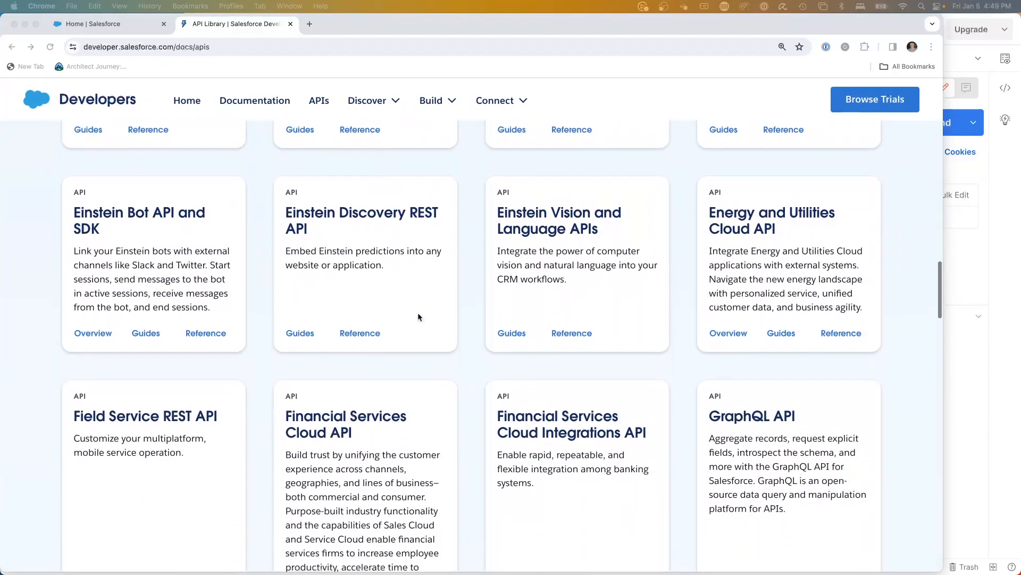
scroll("down", 3)
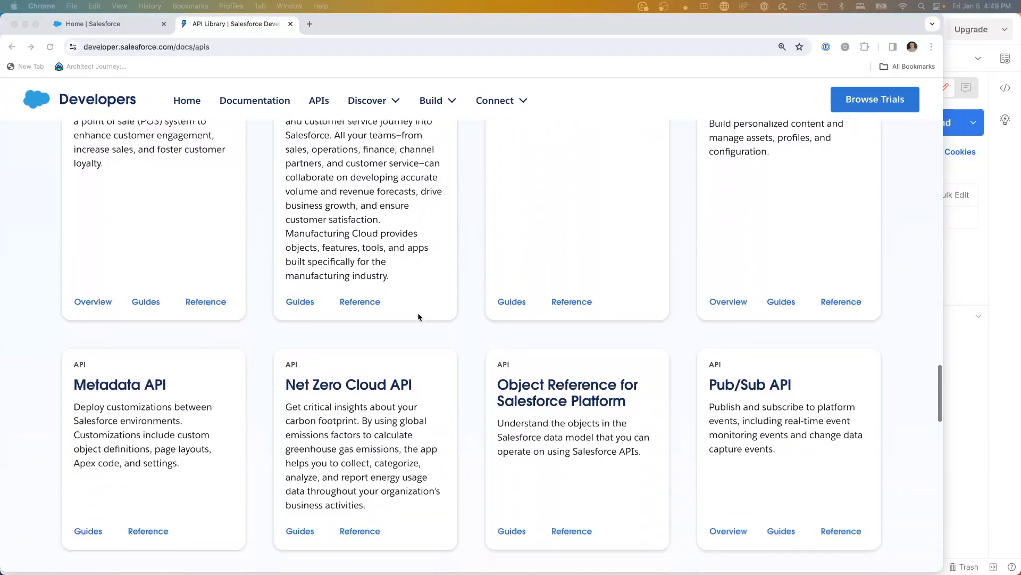
scroll("down", 3)
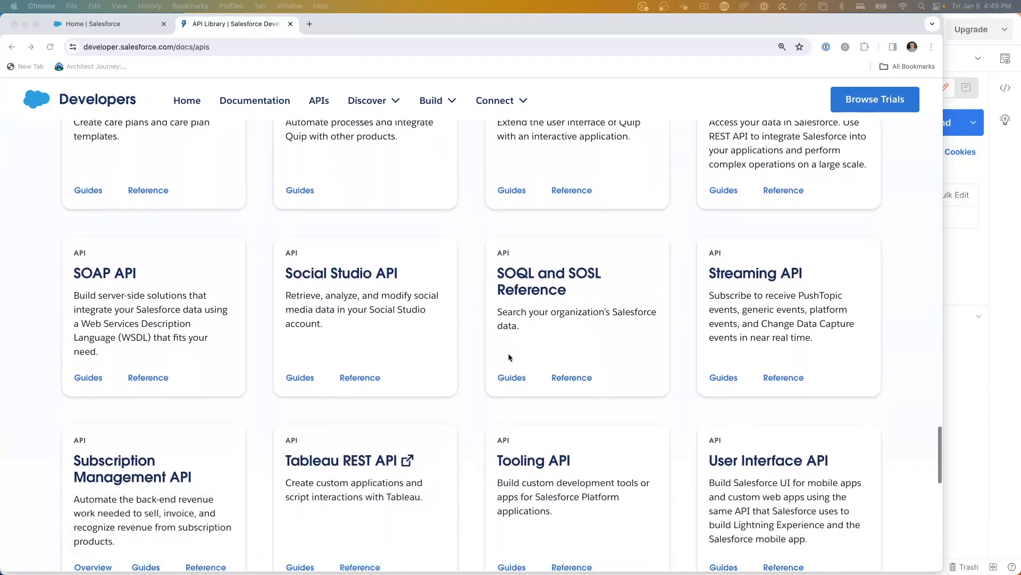
scroll("down", 3)
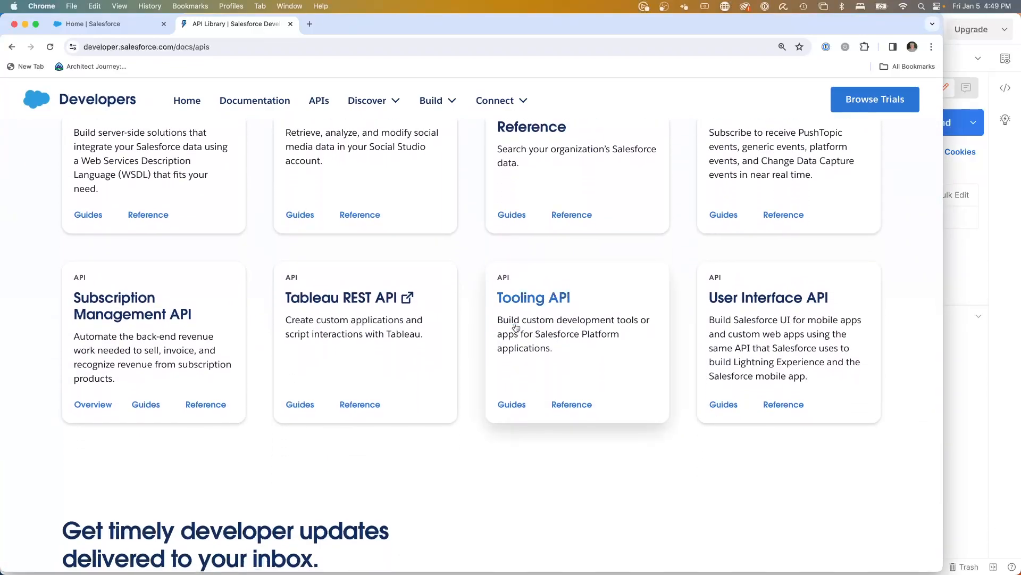
Open the Tooling API docs and read through the 'When to Use Tooling API' page.
left_click(533, 297)
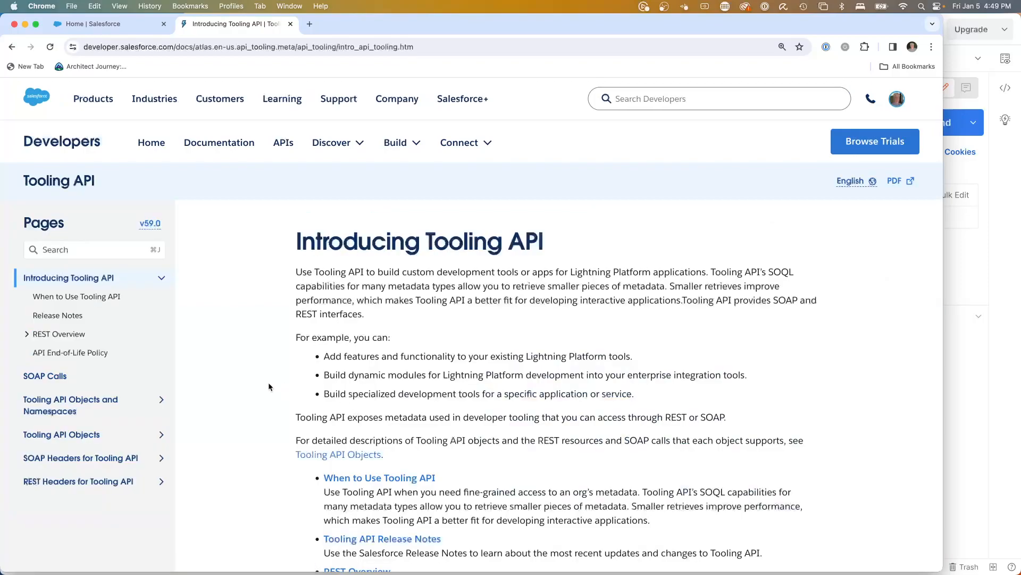
left_click(76, 296)
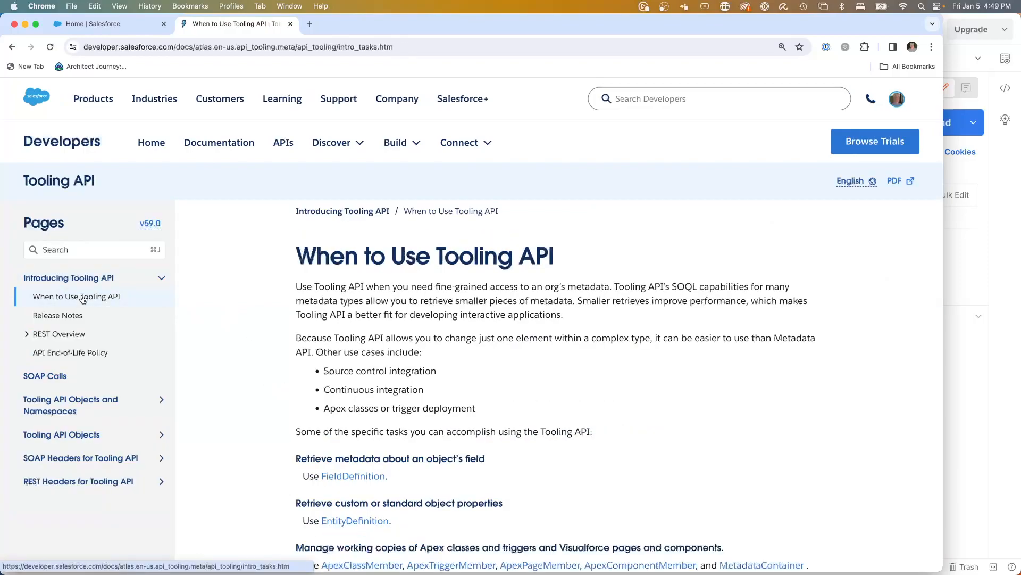
scroll("down", 3)
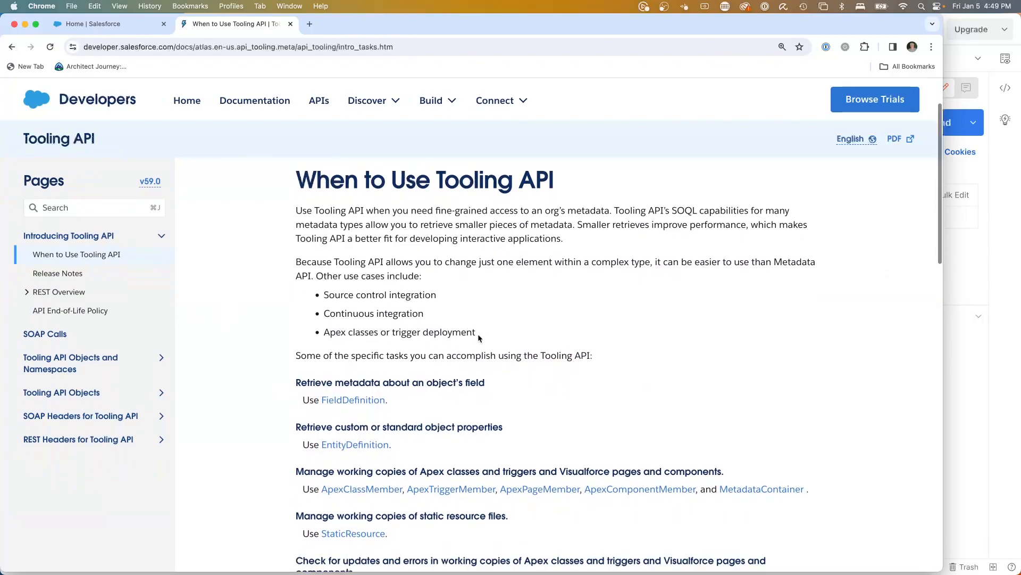
scroll("down", 3)
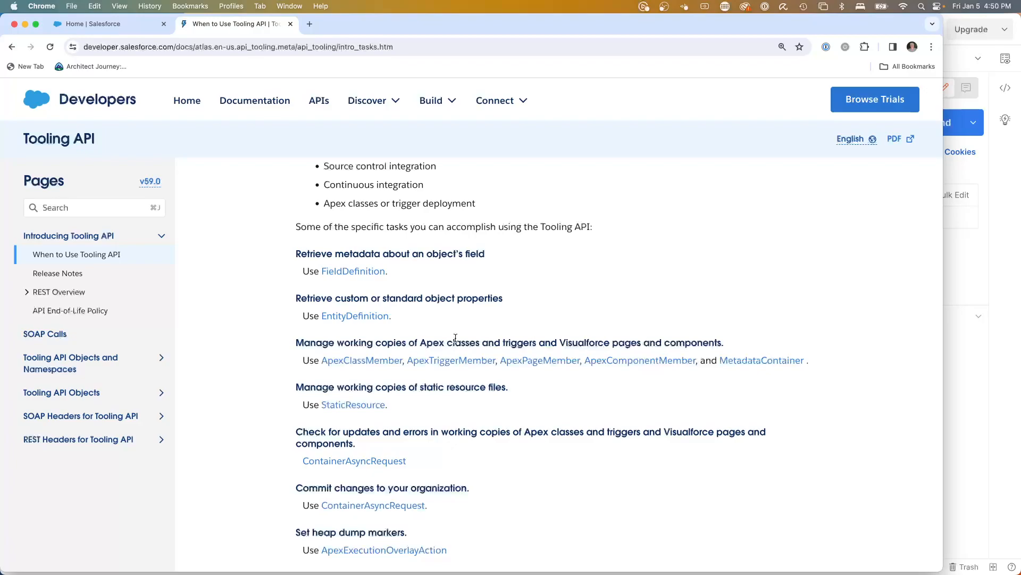
mouse_move(284, 305)
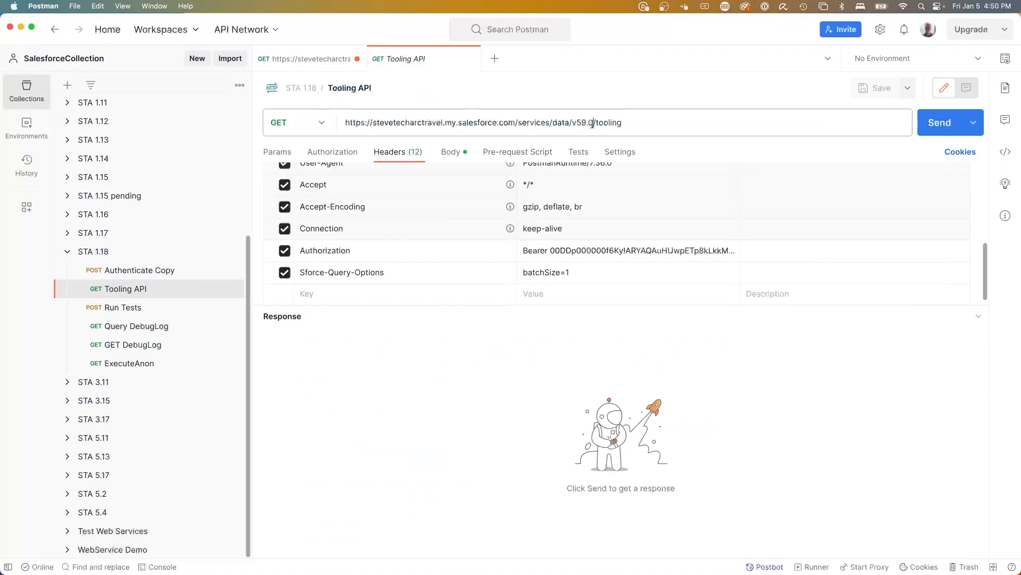
Send the GET Tooling API resources request, review the JSON endpoints, and open Run Tests.
left_click(592, 122)
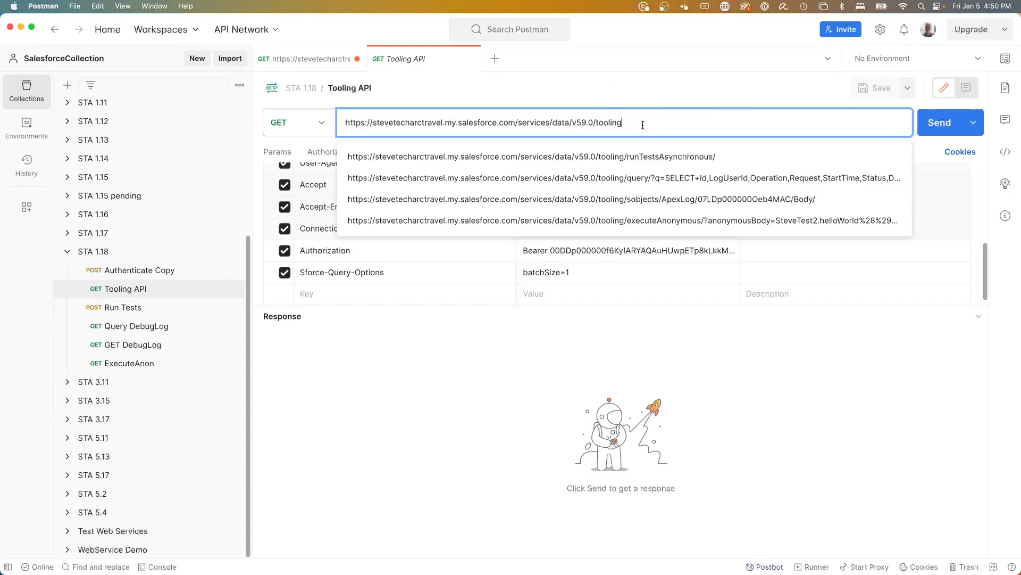
left_click(939, 122)
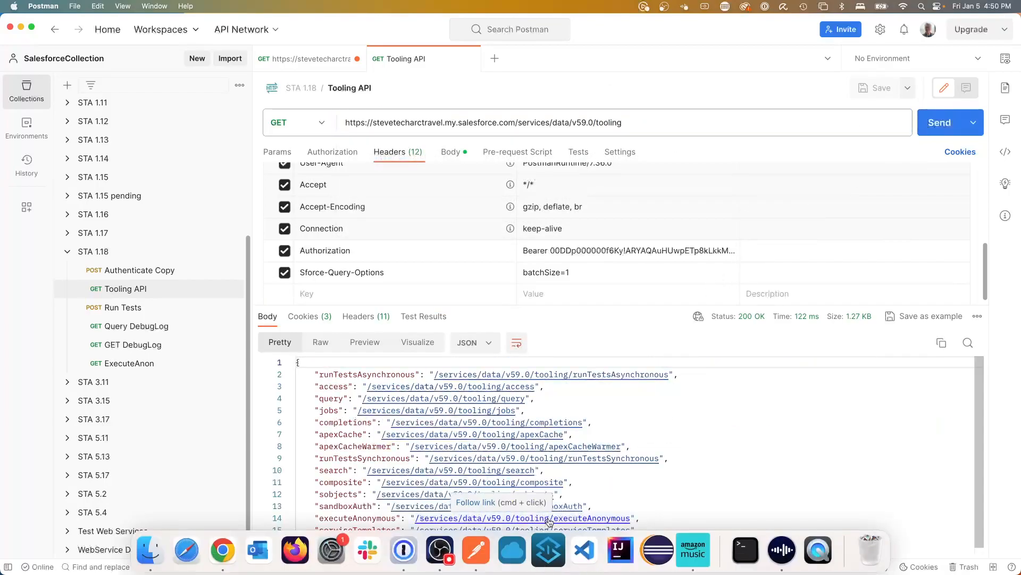
mouse_move(728, 569)
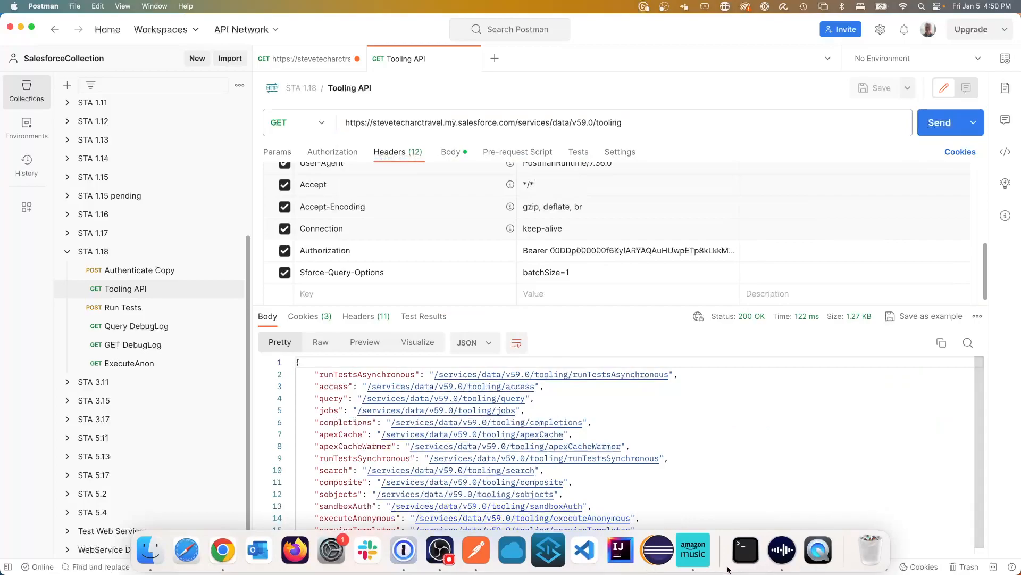
scroll("down", 3)
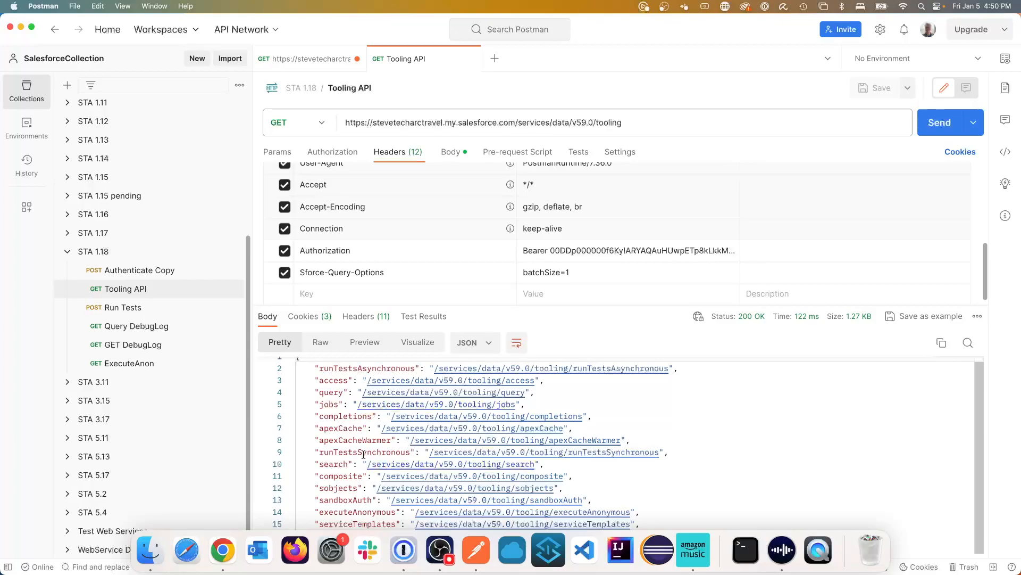
mouse_move(407, 456)
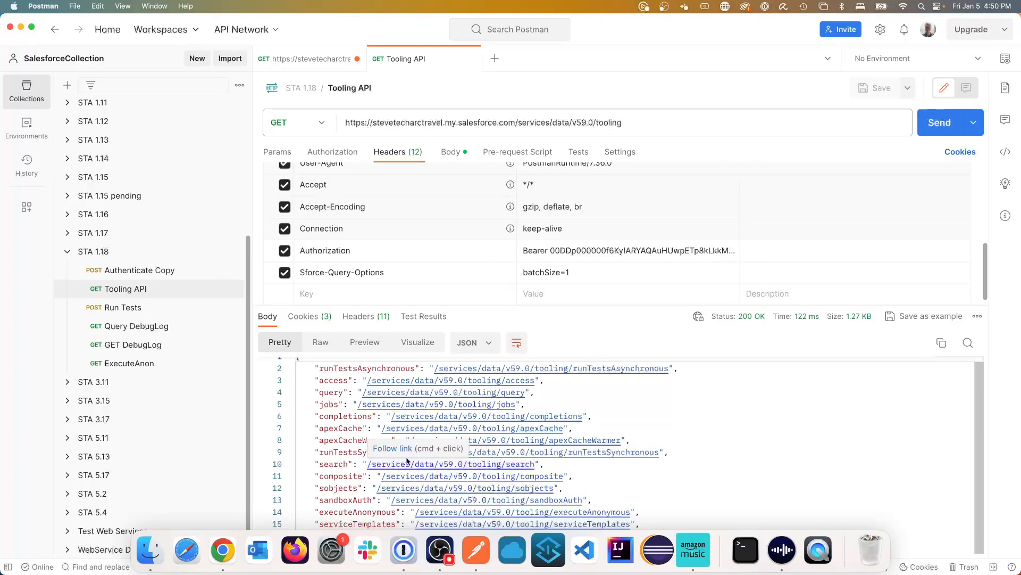
mouse_move(671, 451)
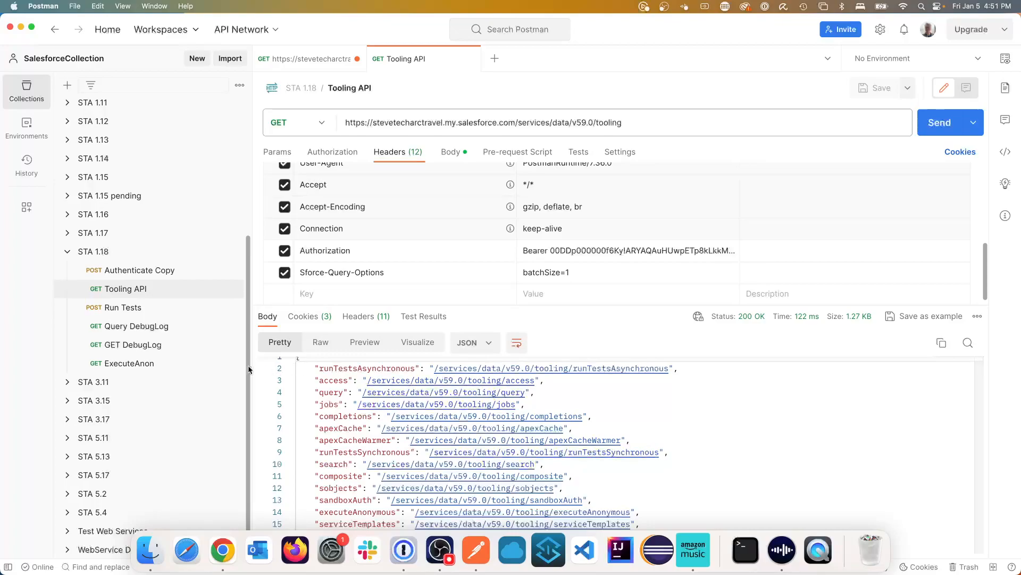
mouse_move(131, 325)
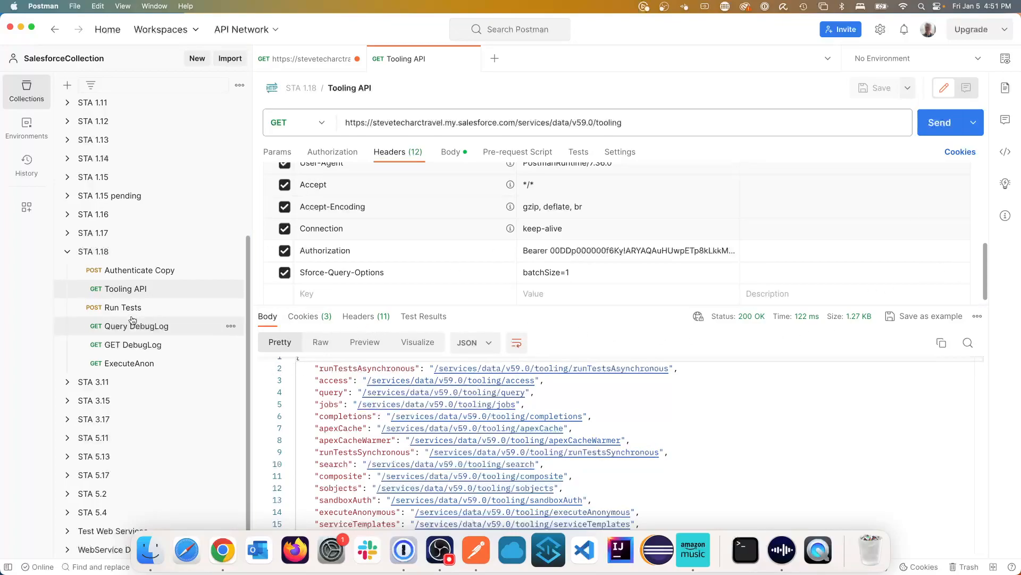
left_click(123, 307)
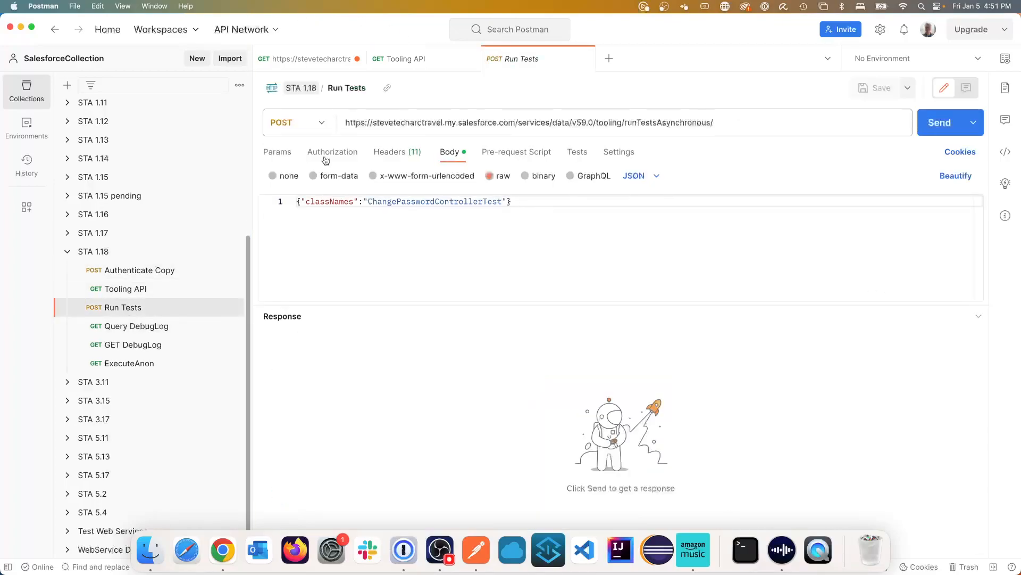
mouse_move(179, 419)
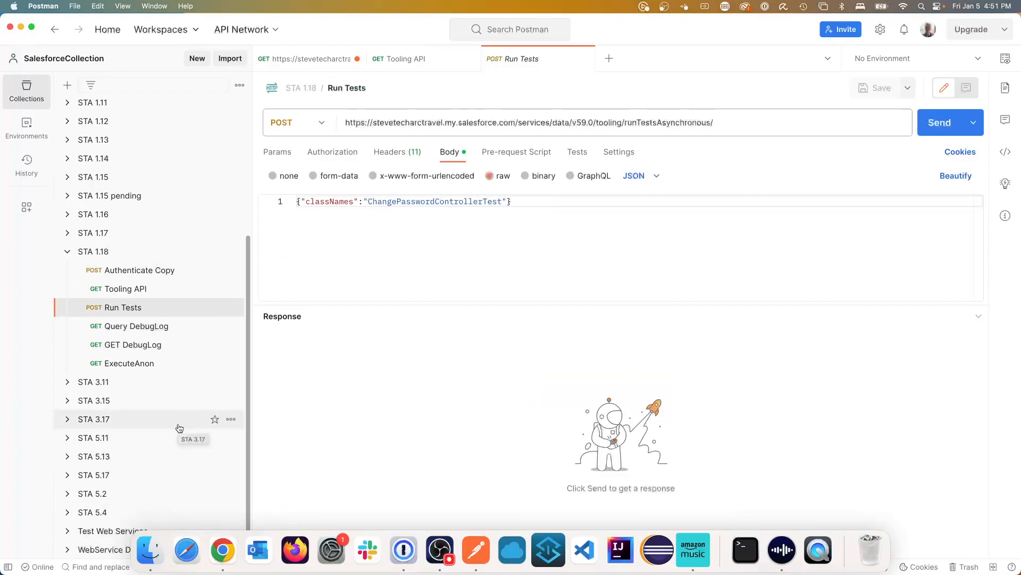
mouse_move(403, 332)
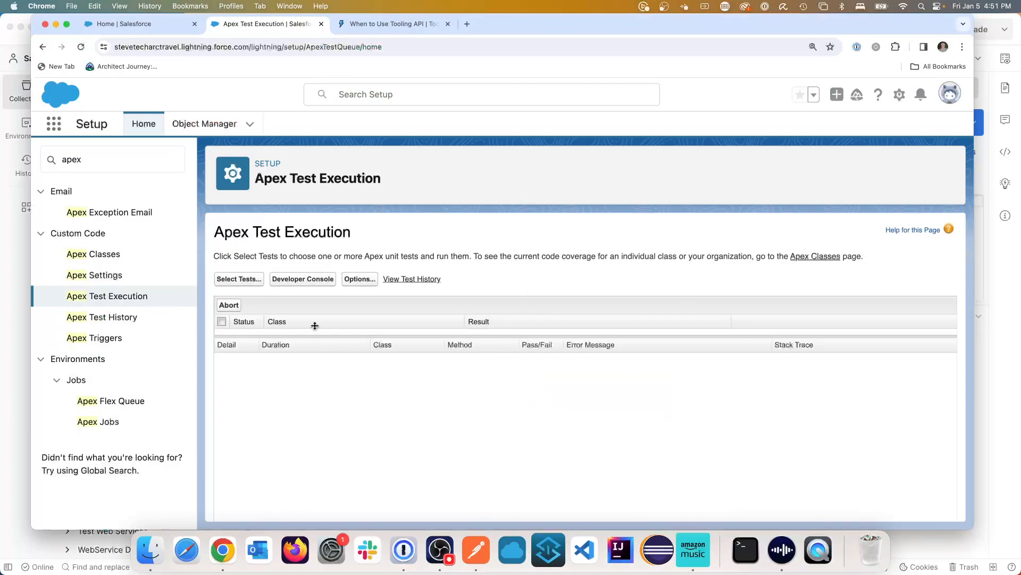
Select ChangePasswordControllerTest on Apex Test Execution and run it.
left_click(239, 278)
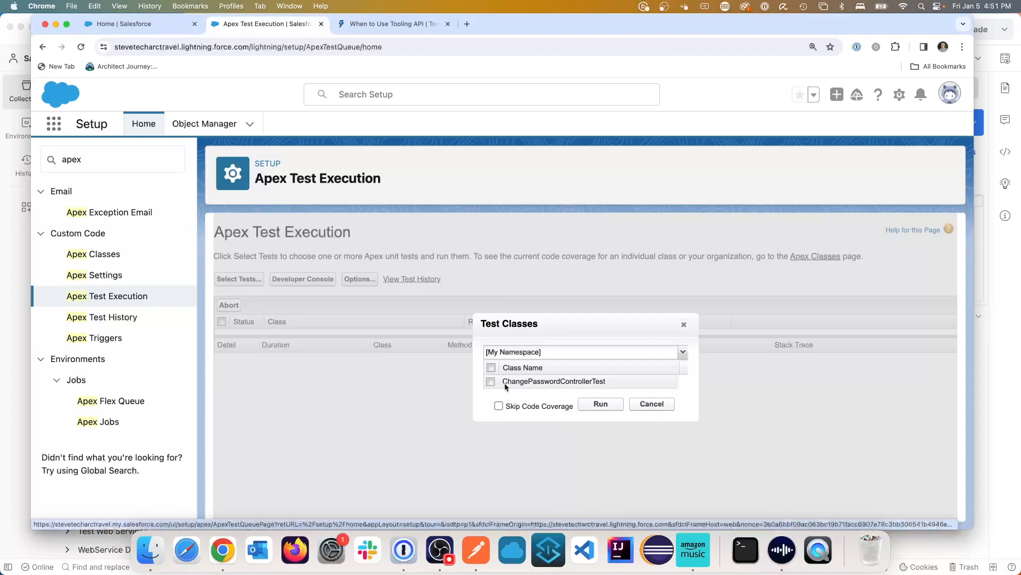
left_click(491, 381)
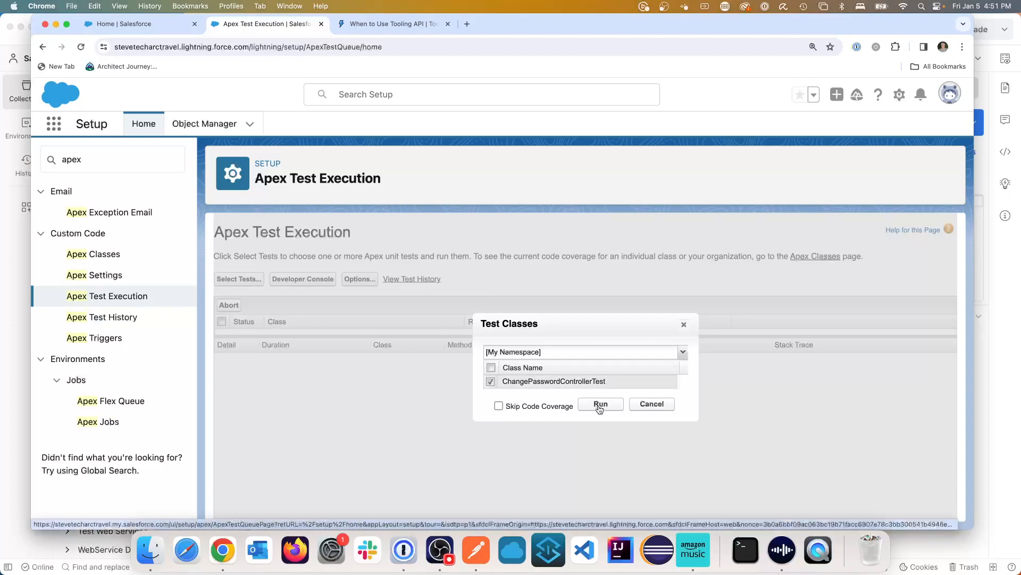
left_click(600, 404)
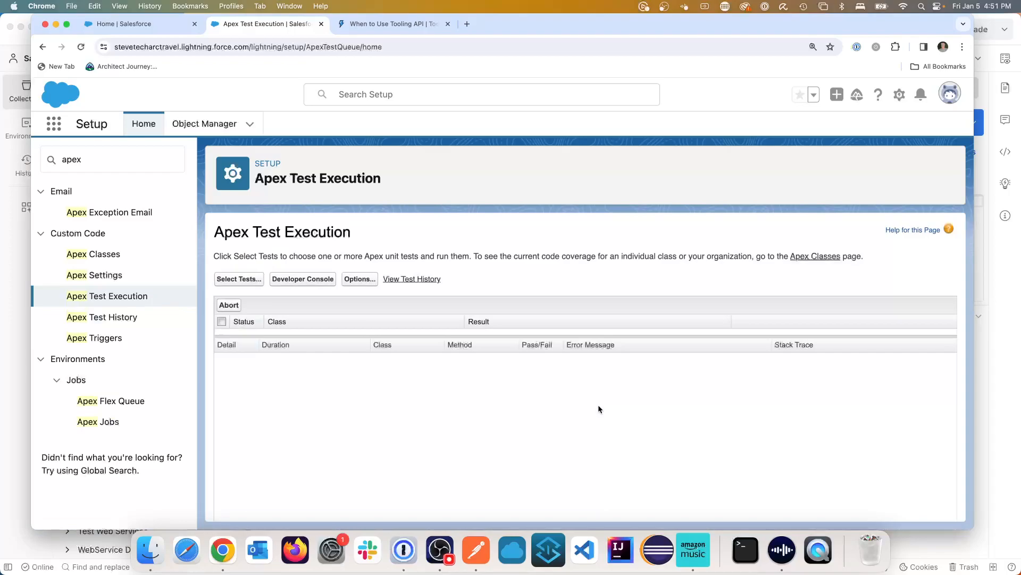
mouse_move(479, 412)
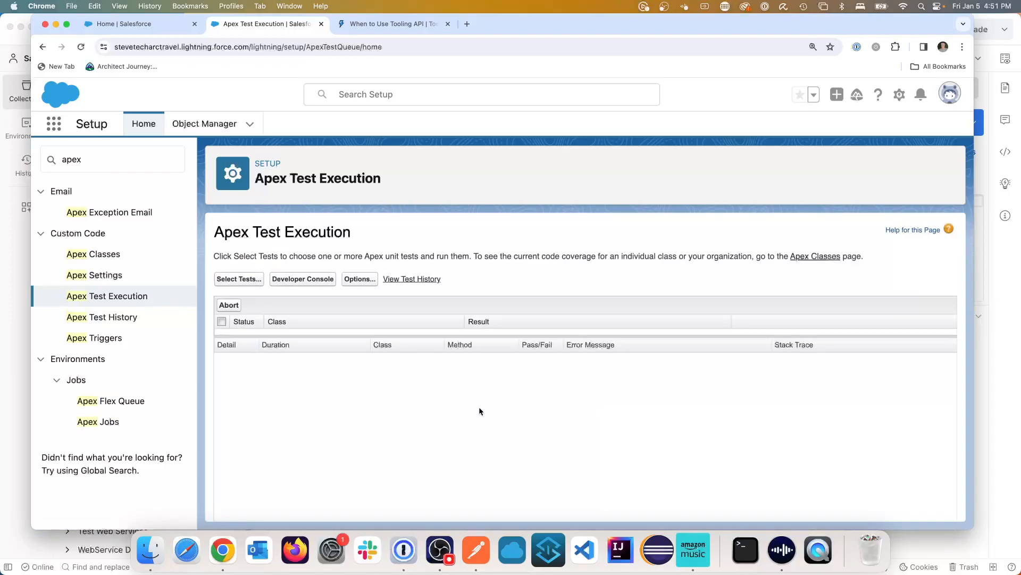
mouse_move(535, 378)
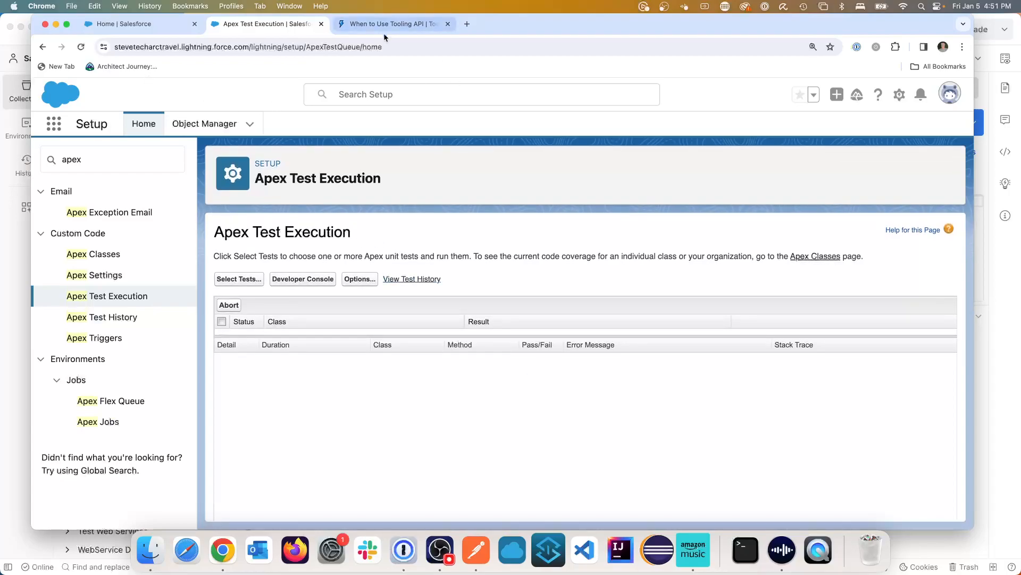
Open Developer Console from the gear menu and expand the newest ChangePasswordControllerTest run.
left_click(899, 94)
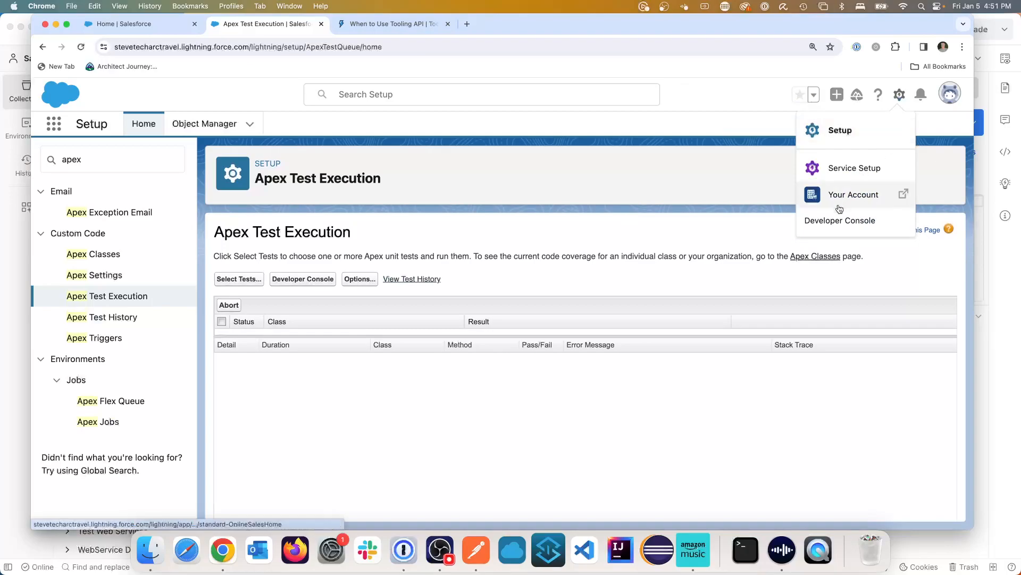
left_click(841, 220)
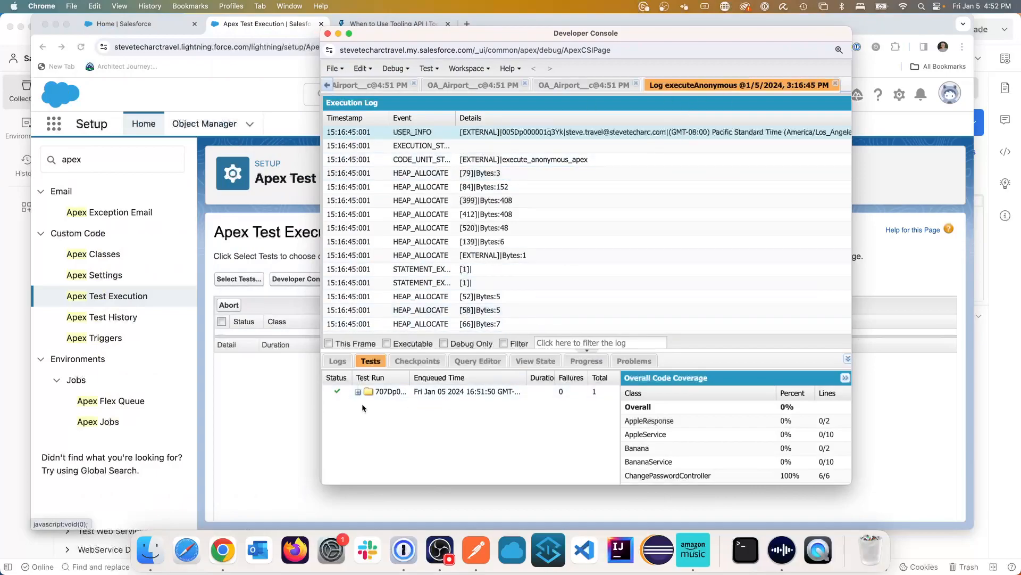
left_click(358, 391)
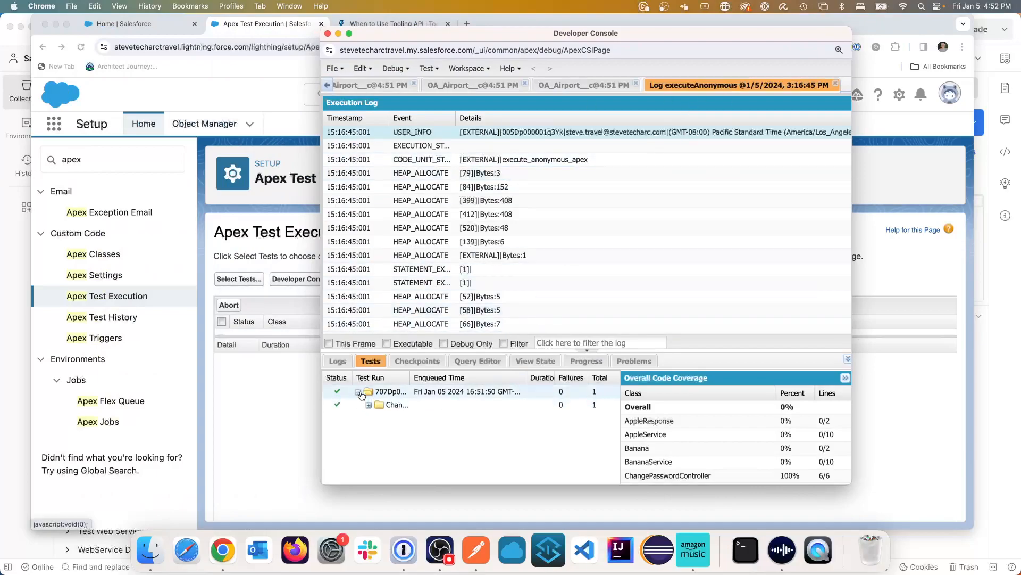
left_click(357, 391)
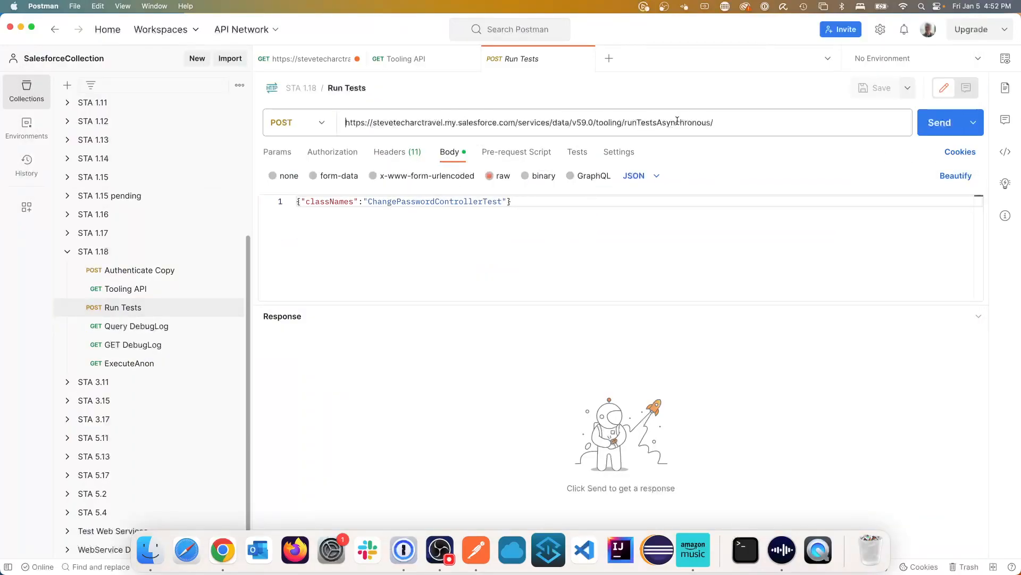
Send the runTestsAsynchronous request for ChangePasswordControllerTest and check the returned run id.
double_click(665, 123)
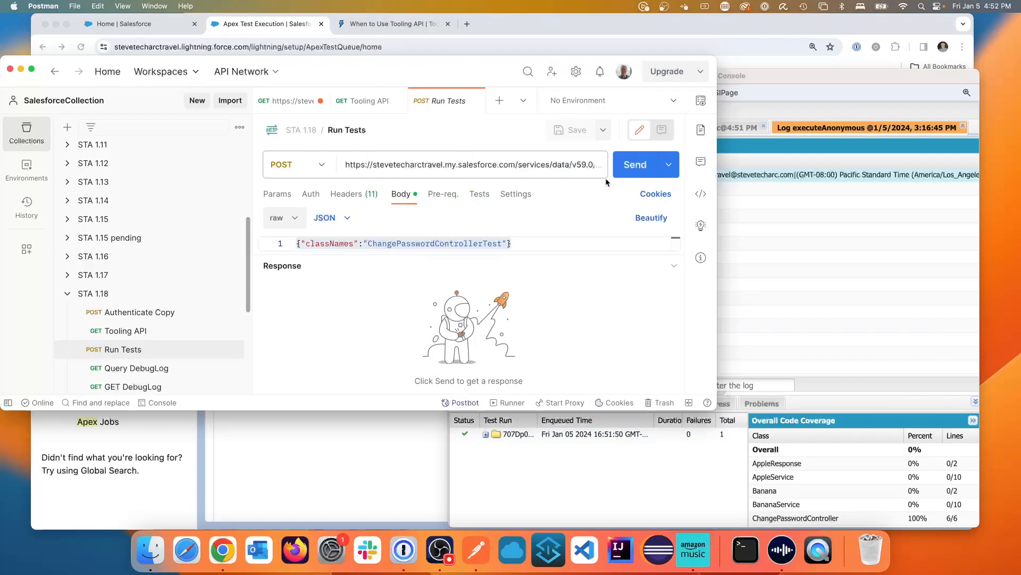
mouse_move(635, 165)
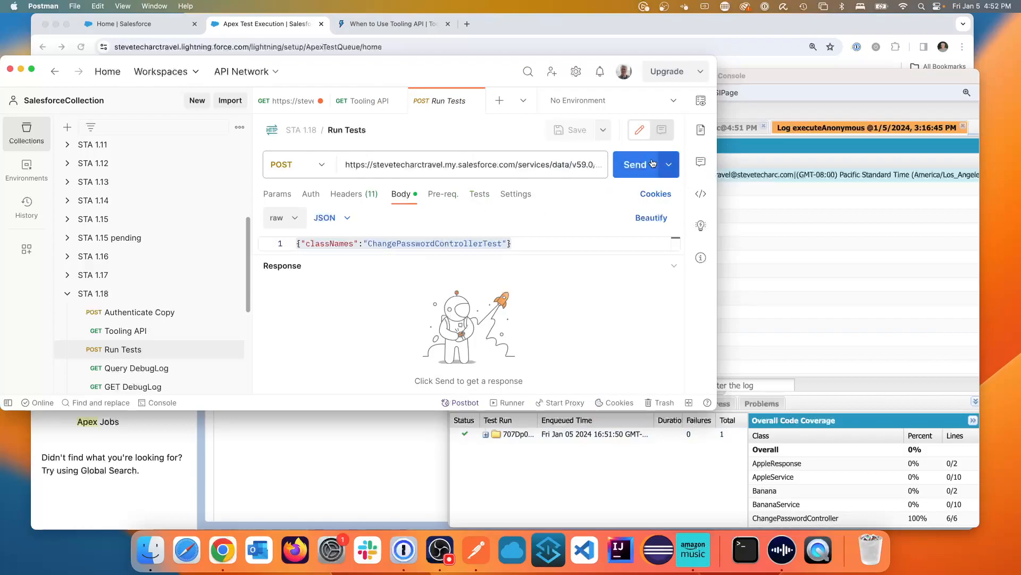
left_click(635, 163)
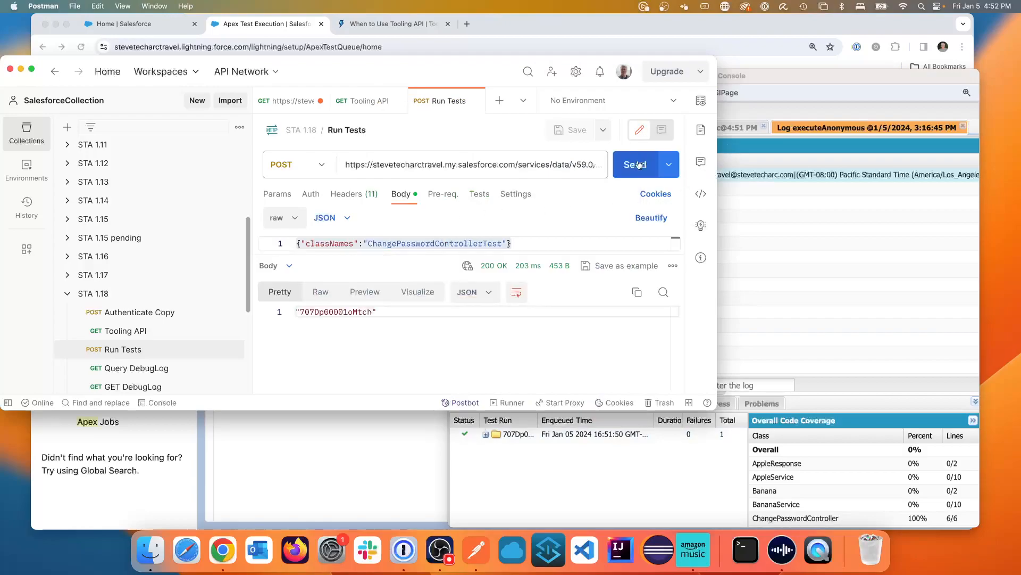
left_click(634, 164)
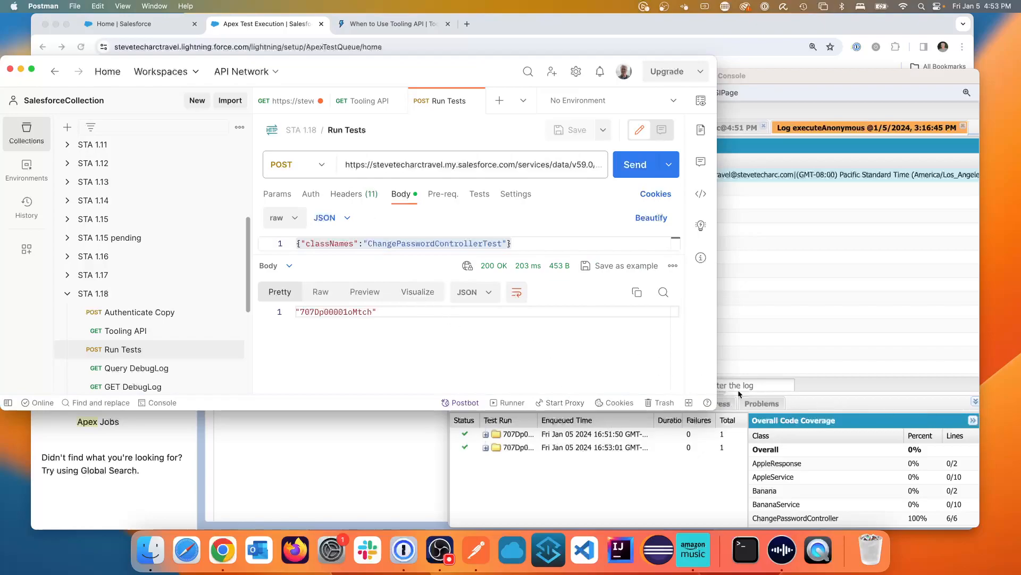
scroll("down", 3)
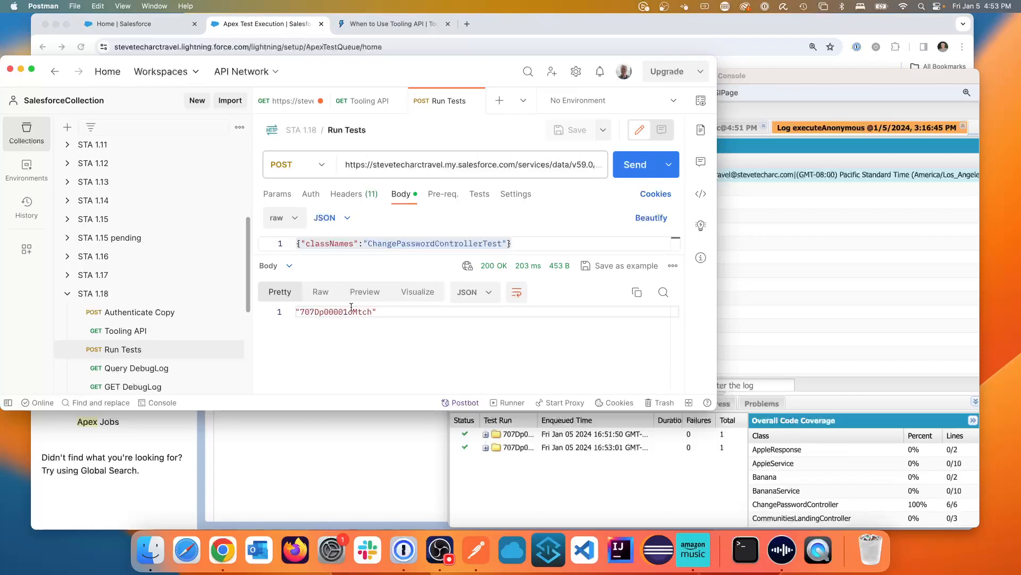
mouse_move(350, 207)
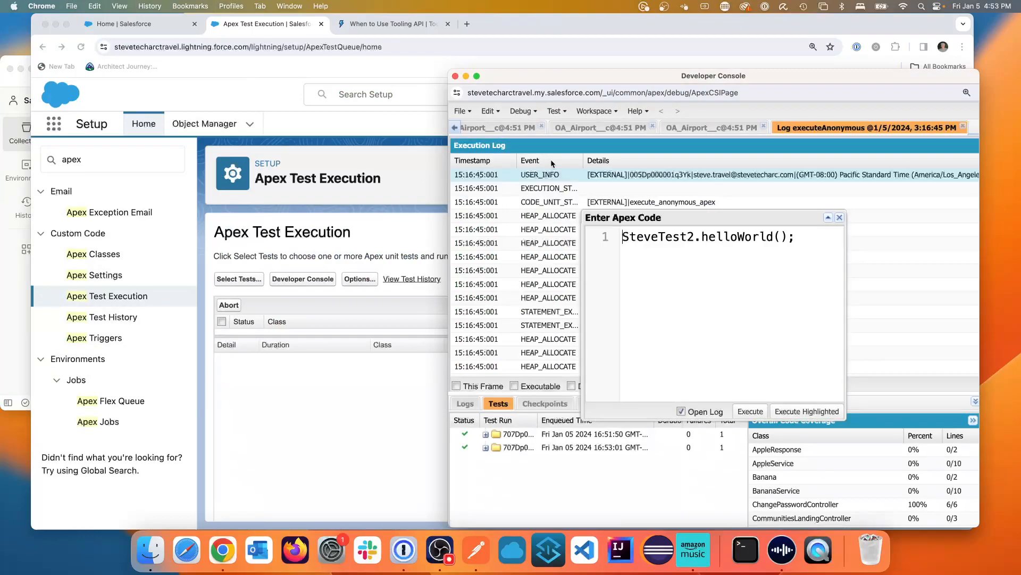
Select the SteveTest2.helloWorld(); line in Enter Apex Code and execute it.
triple_click(707, 237)
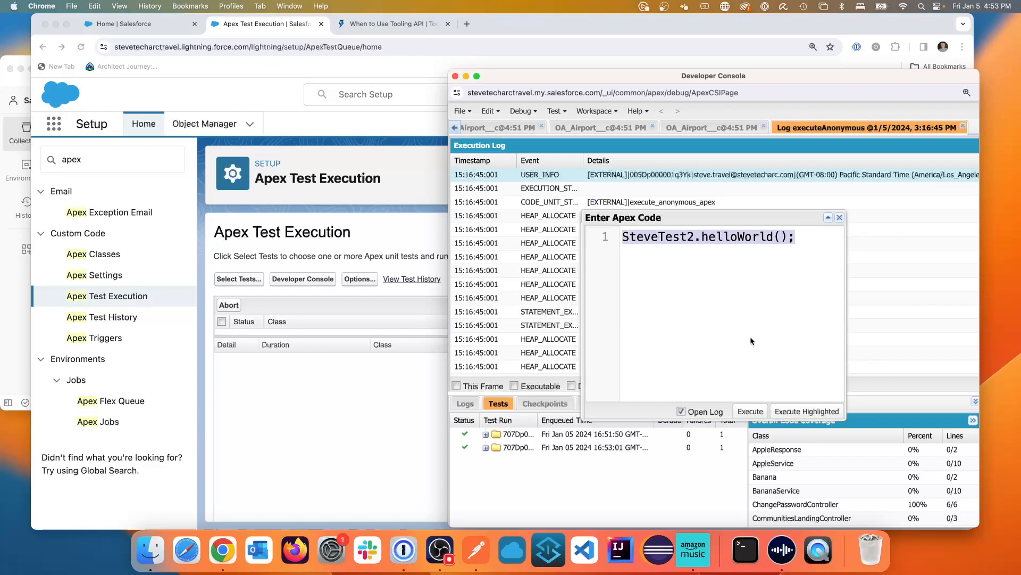
mouse_move(1018, 393)
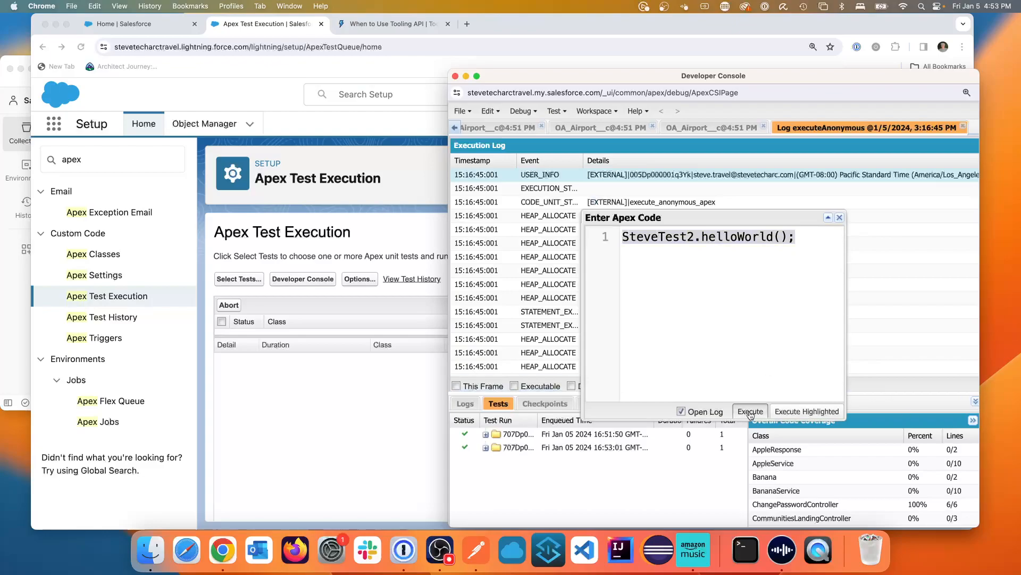
left_click(749, 411)
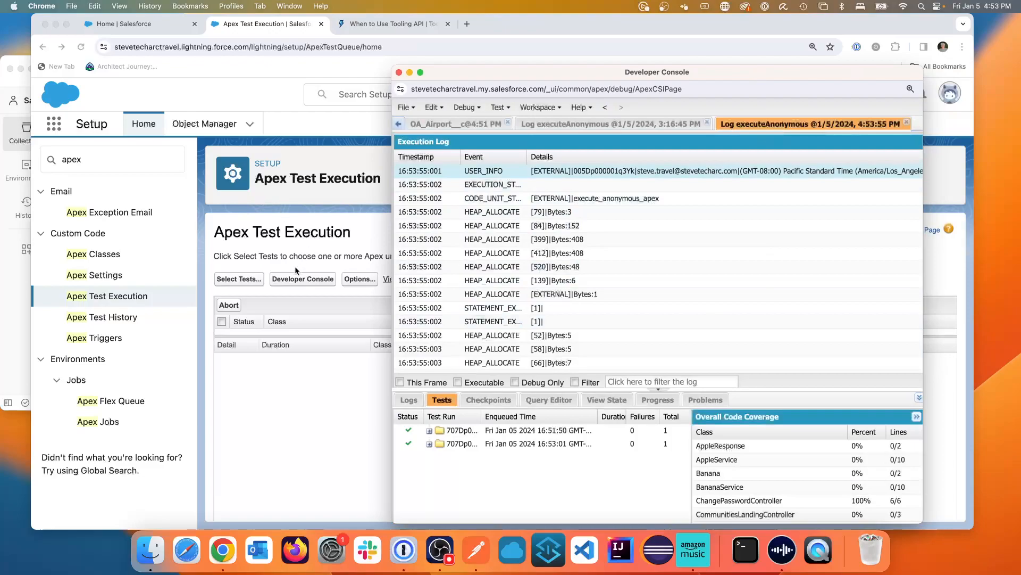
mouse_move(300, 264)
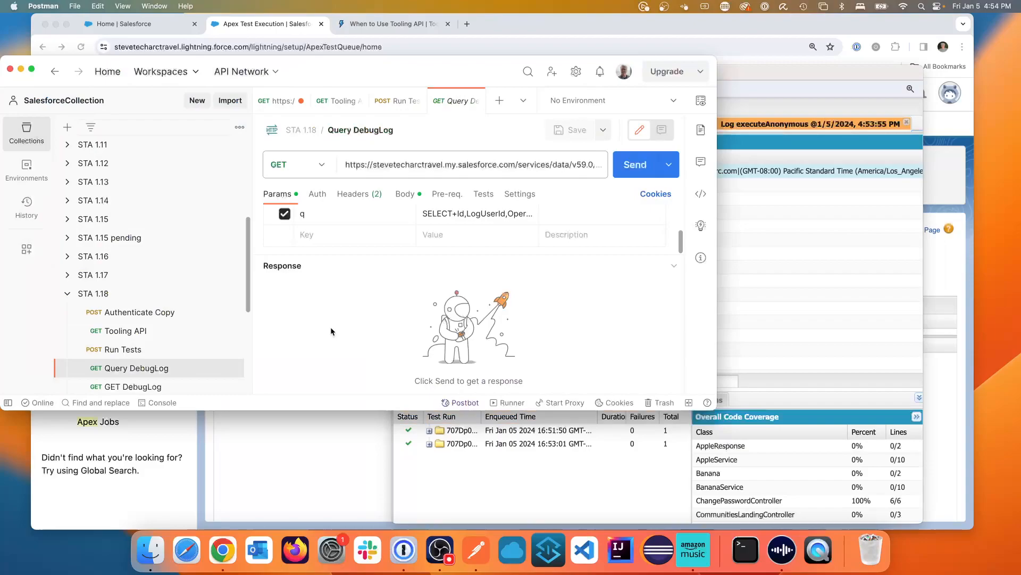
Send the Query DebugLog ApexLog query and copy the latest executeAnonymous log Id.
left_click(472, 164)
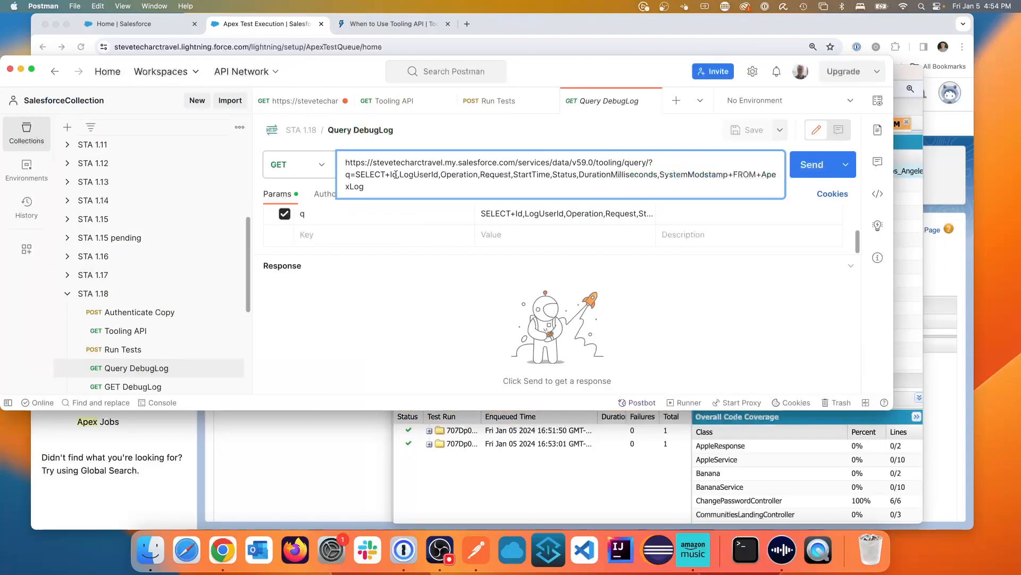
double_click(639, 162)
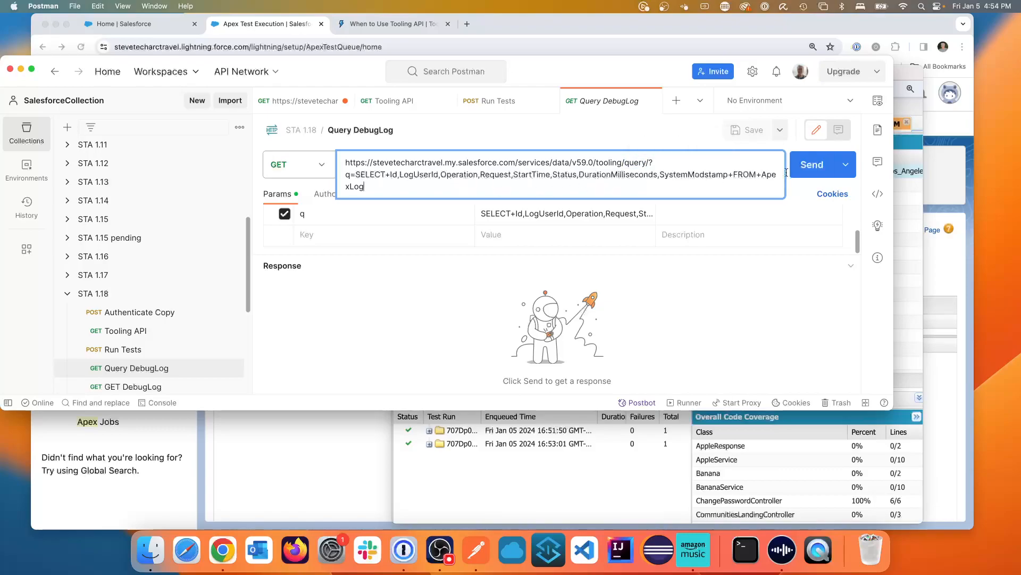
left_click(812, 165)
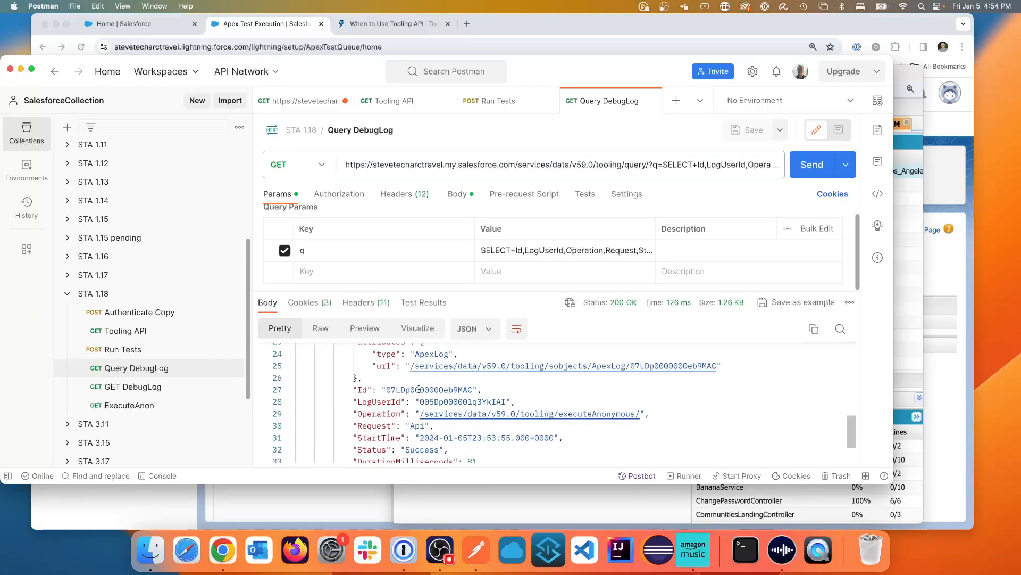
double_click(430, 390)
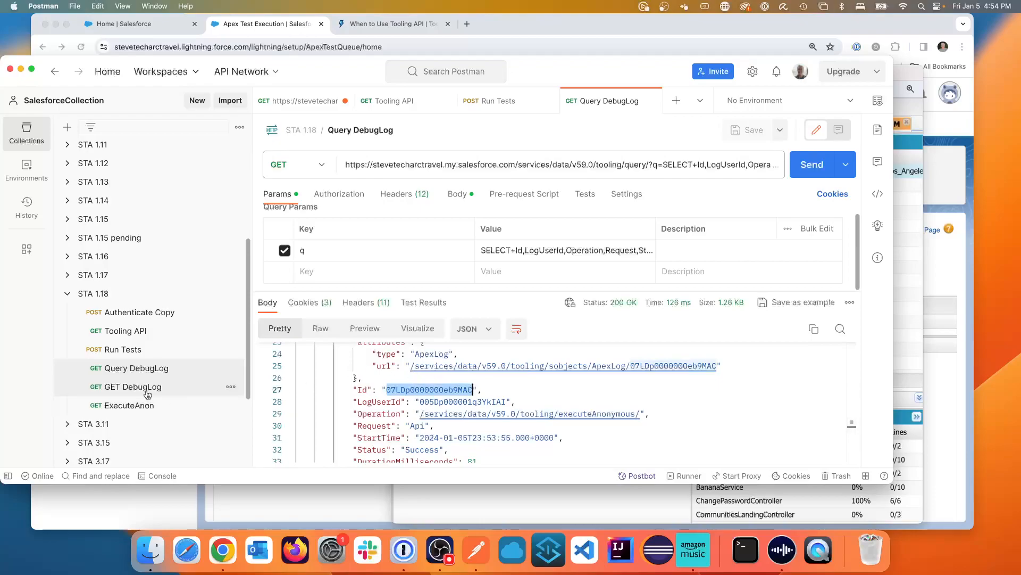
left_click(134, 387)
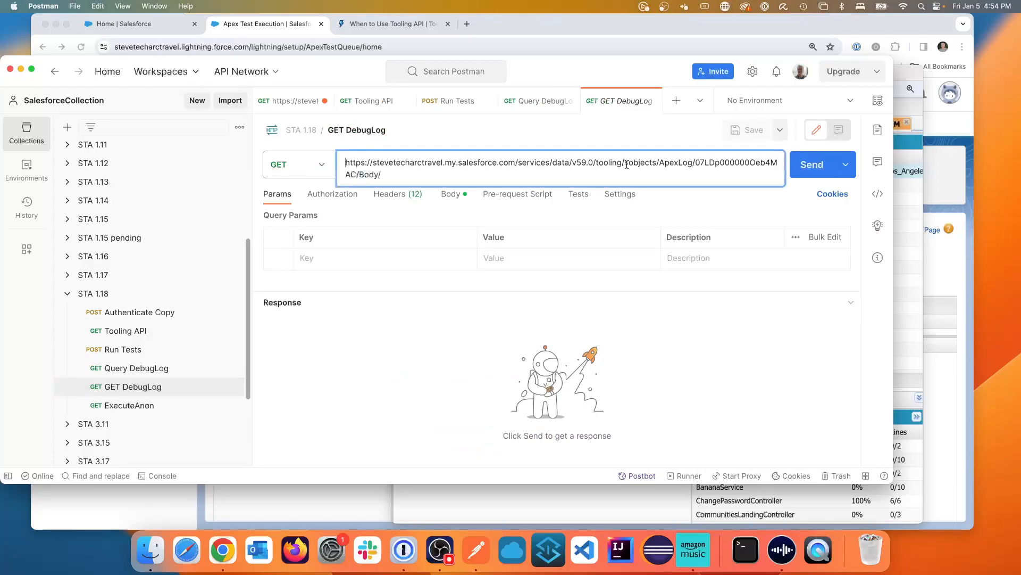
Swap the new log Id into the GET DebugLog URL, send, and scroll the helloWorld log.
double_click(641, 162)
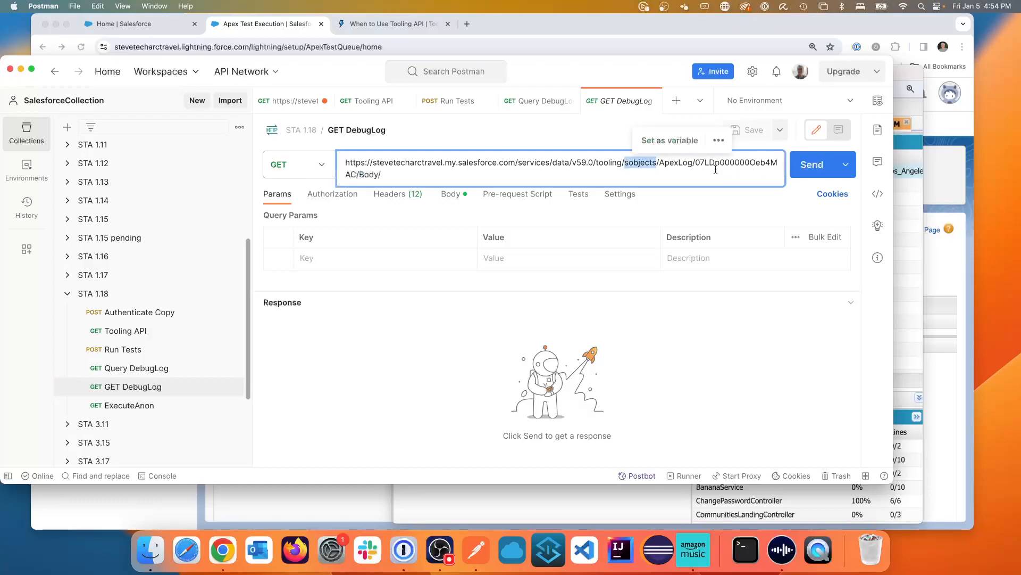
double_click(735, 162)
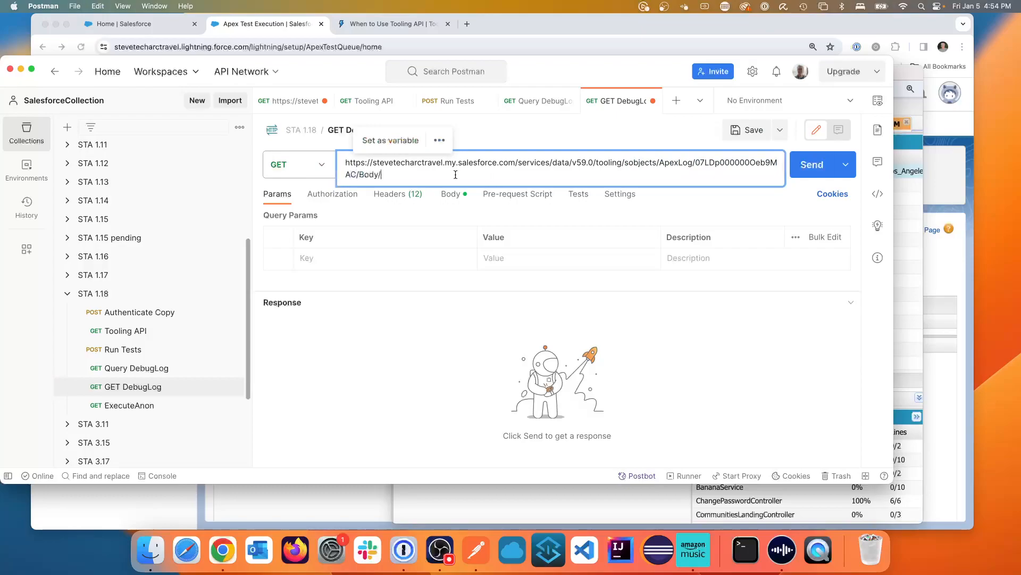
left_click(811, 164)
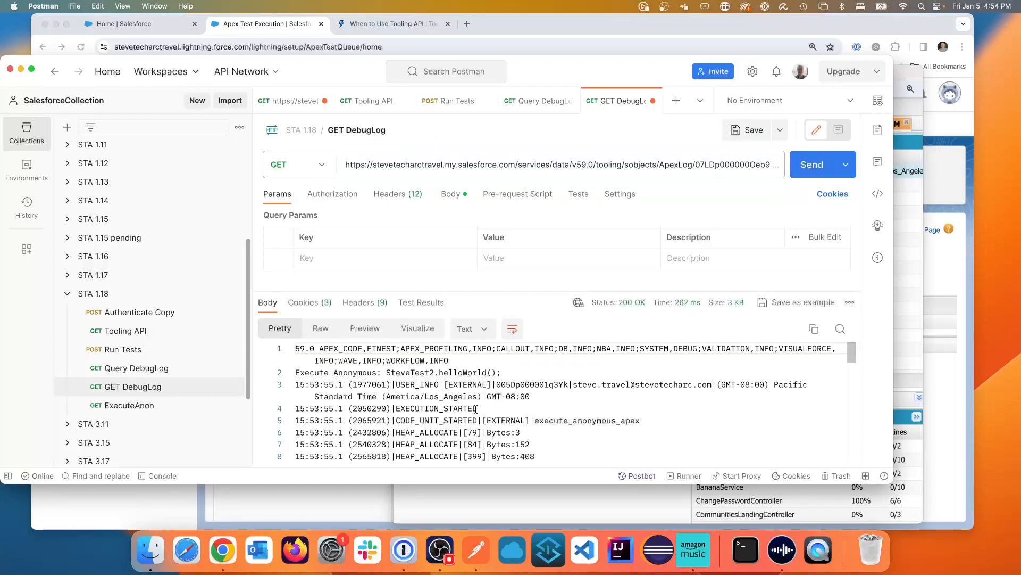
scroll("down", 3)
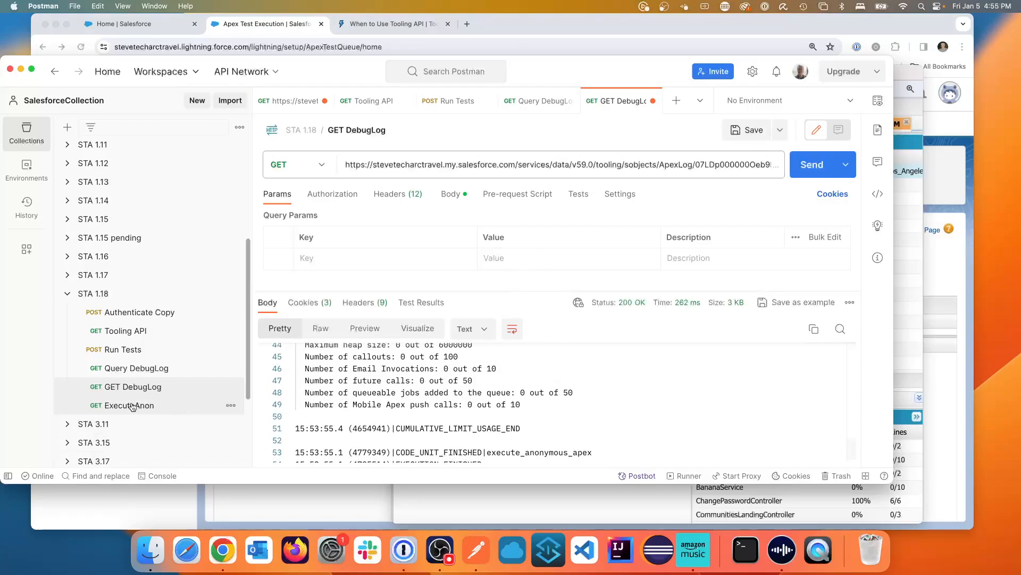
Open the ExecuteAnon request, review the executeAnonymous log, then bring Salesforce Setup forward.
left_click(130, 405)
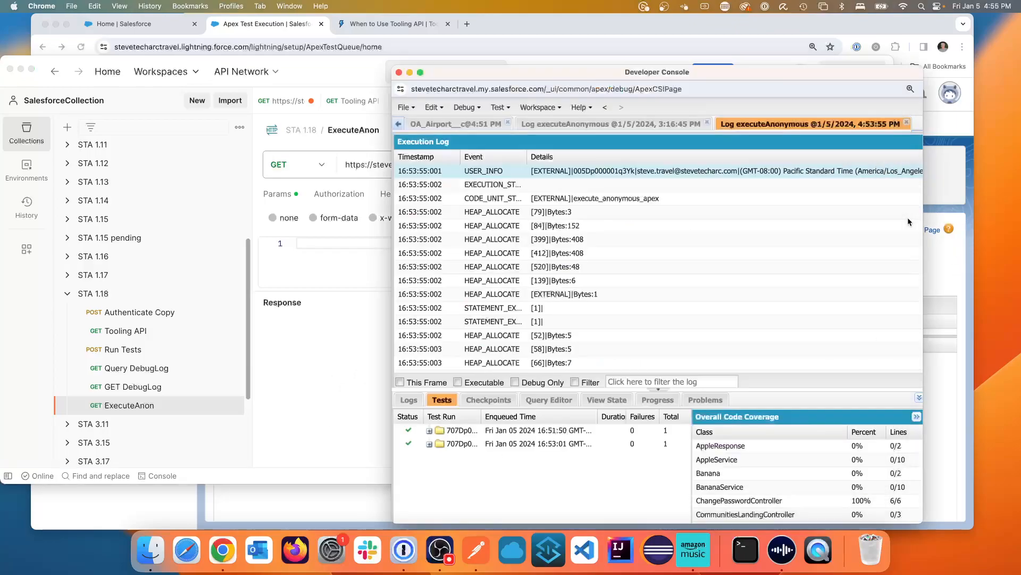
left_click(464, 107)
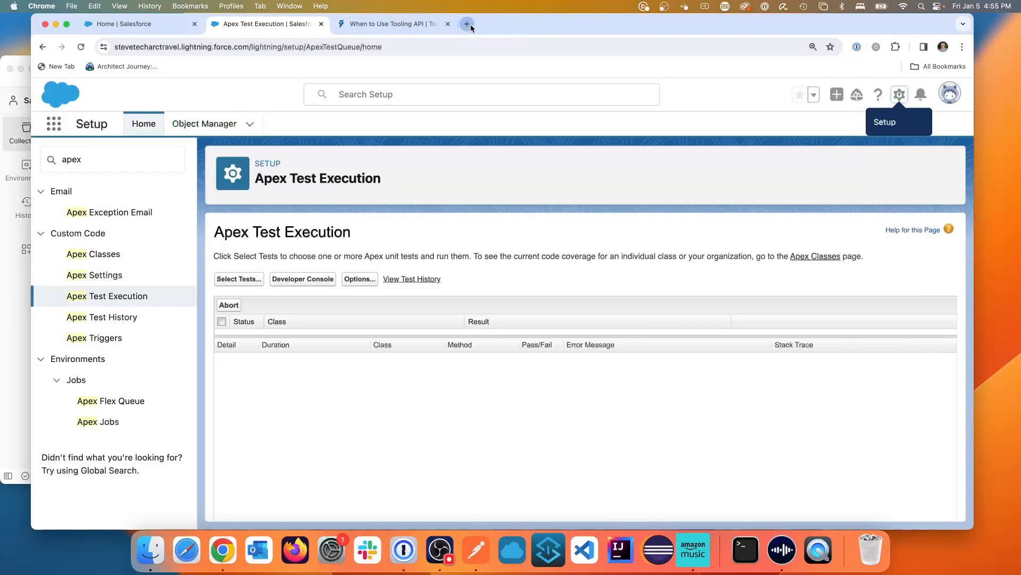
URL-encode SteveTest2.helloWorld(); in the meyerweb URL Decoder/Encoder, giving SteveTest2.helloWorld()%3B.
left_click(467, 23)
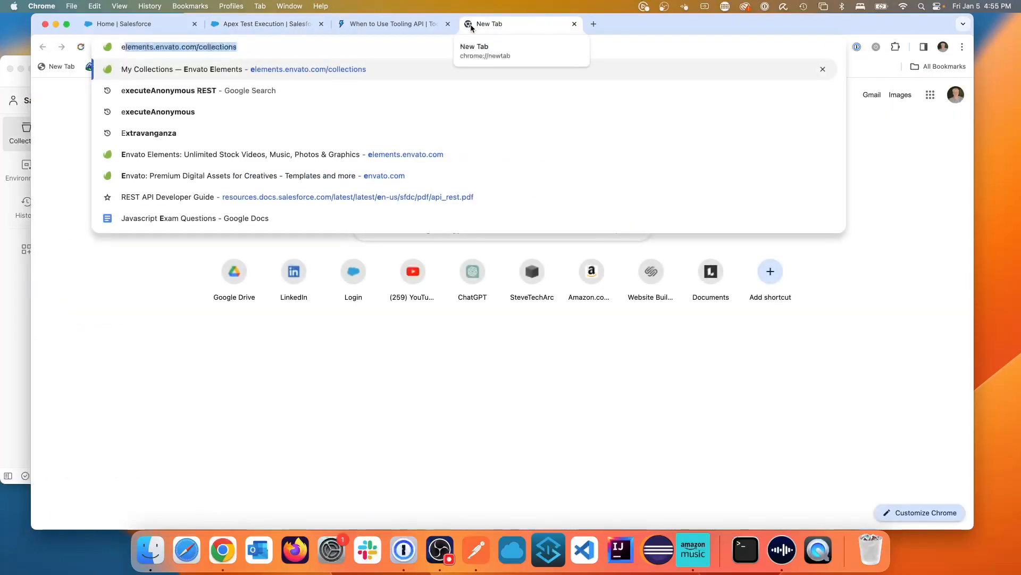
type("encoder/")
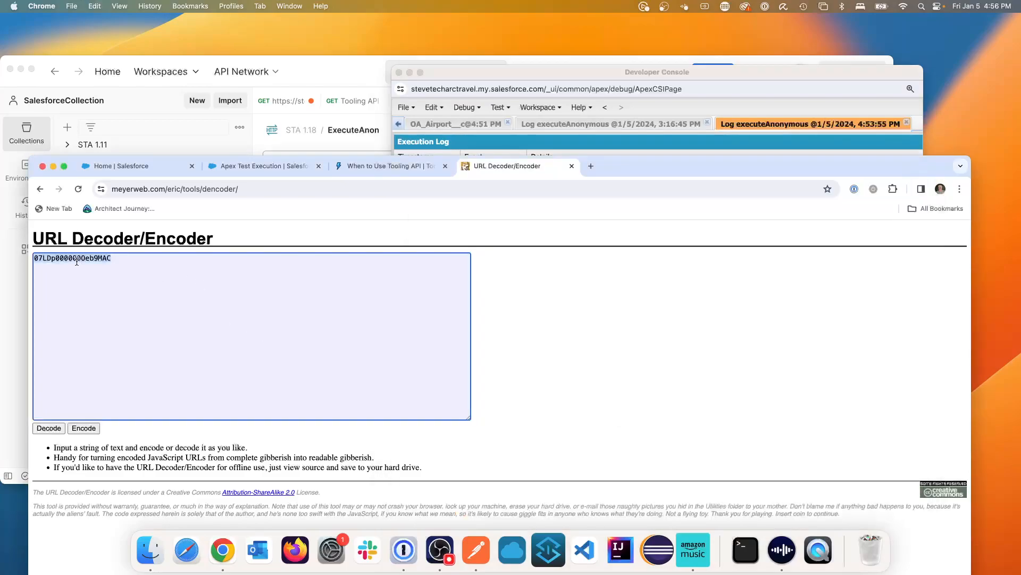
left_click(48, 428)
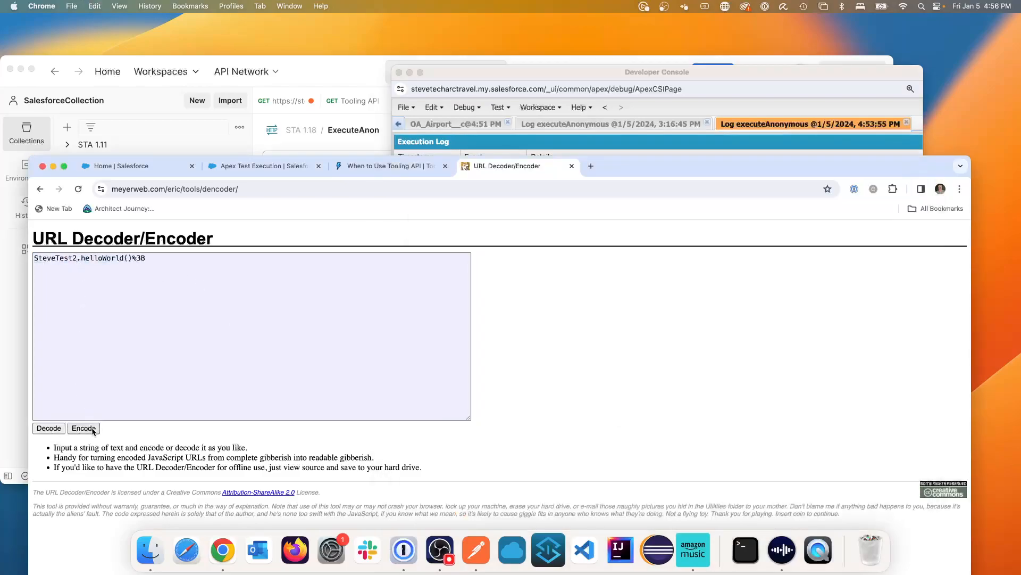
left_click(83, 428)
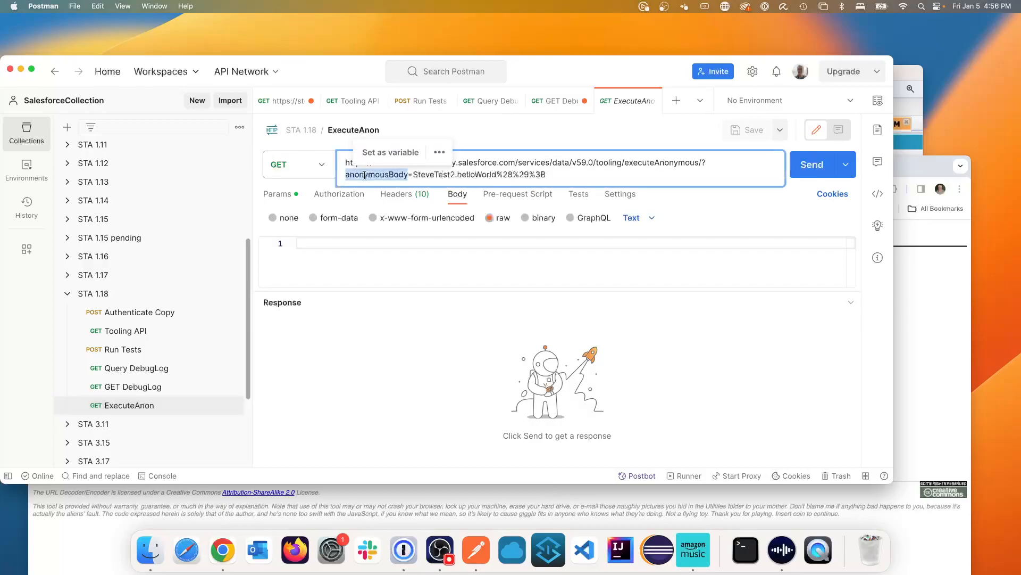
Send ExecuteAnon with anonymousBody=SteveTest2.helloWorld%28%29%3B, getting a compiled, successful 200 OK.
left_click(531, 174)
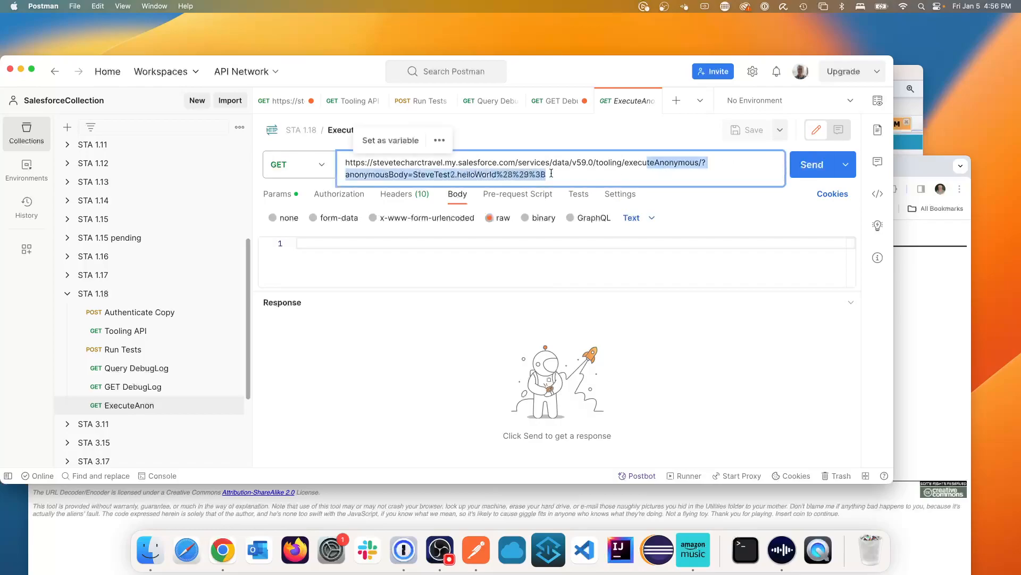
left_click(811, 164)
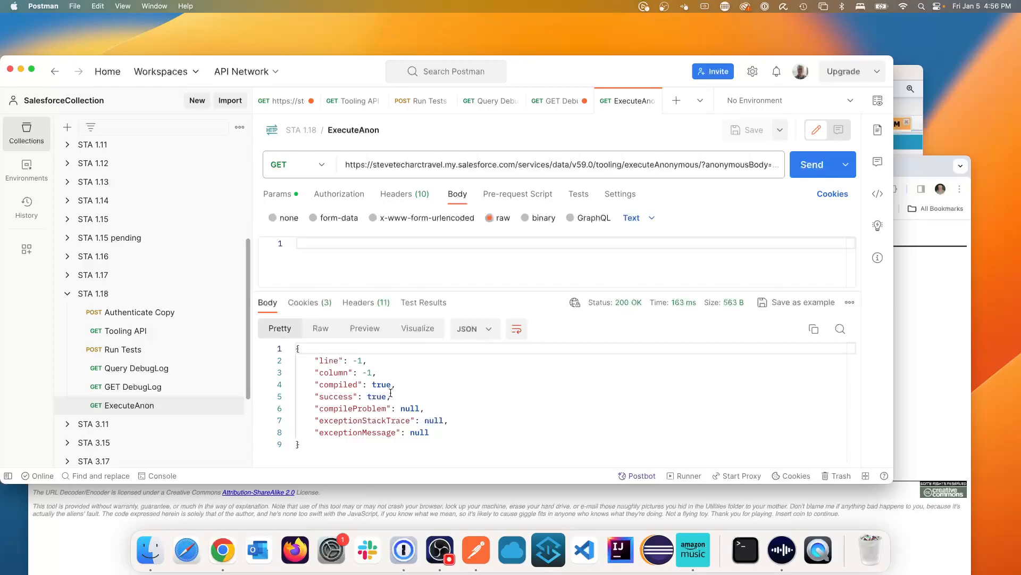
mouse_move(394, 409)
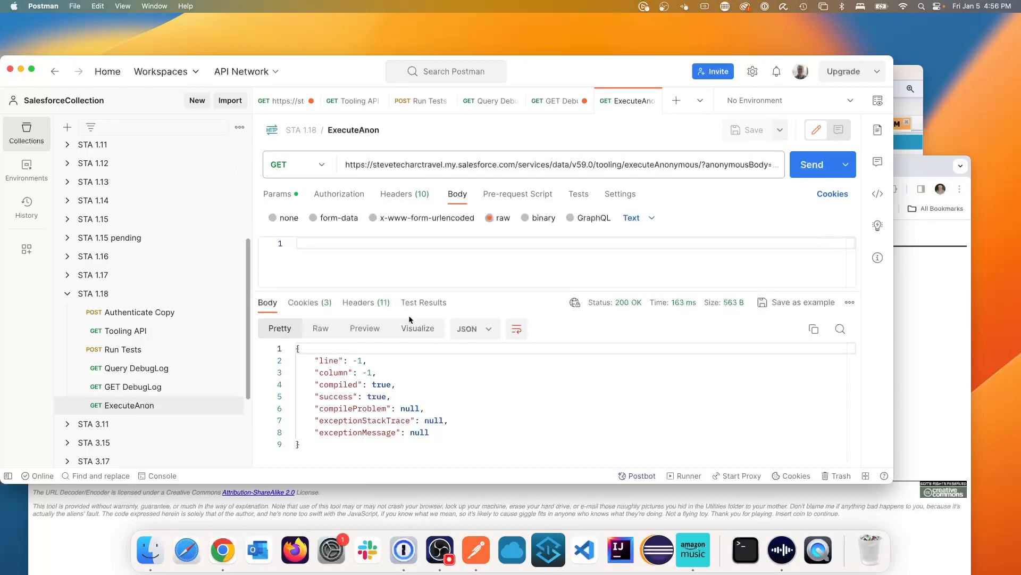
mouse_move(507, 148)
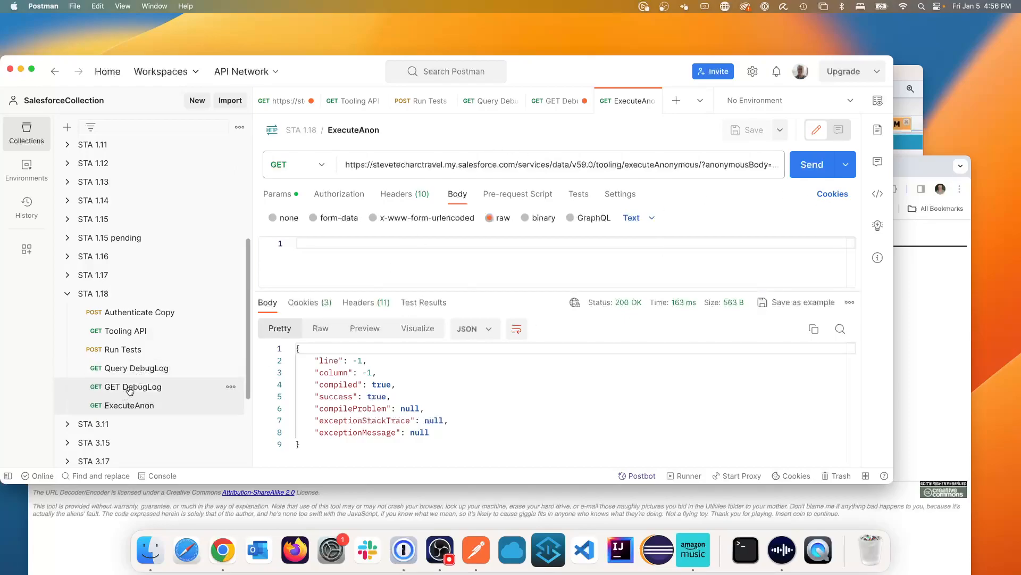
Reopen the GET DebugLog request to view its 200 OK debug log body.
double_click(676, 135)
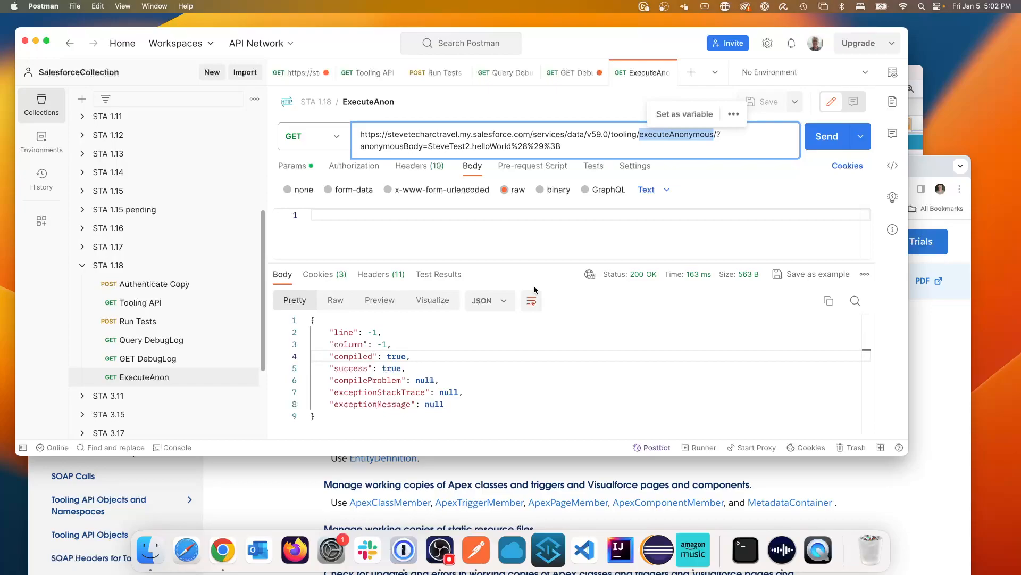
left_click(148, 358)
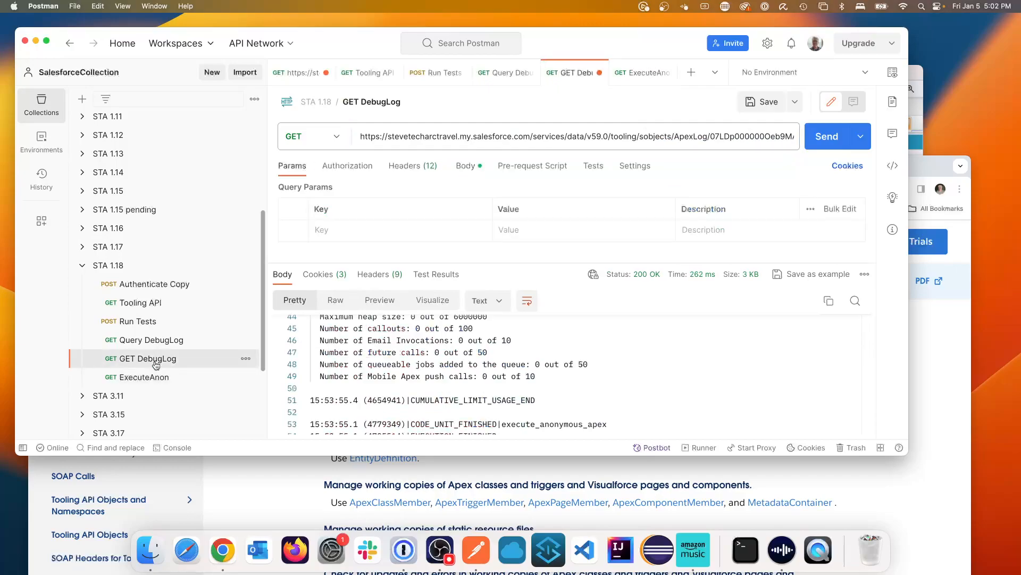